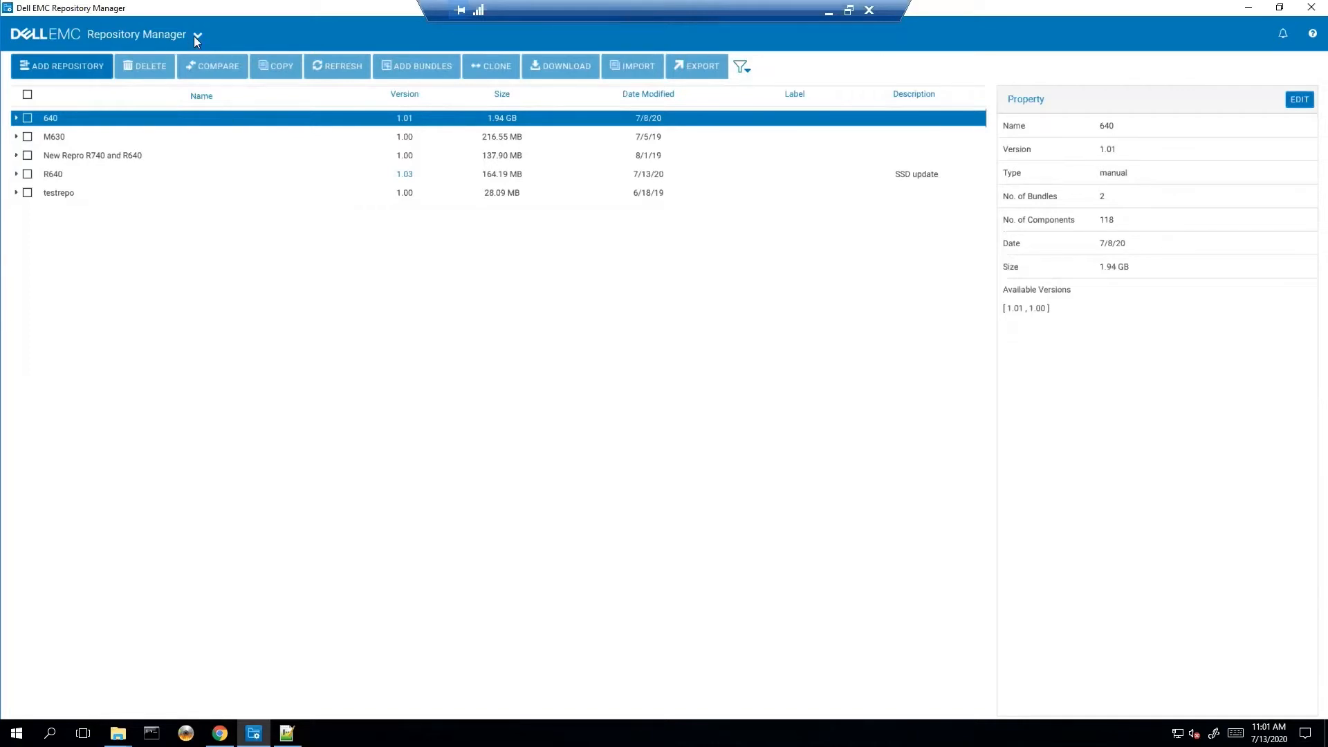
Review the catalog preferences in Repository Manager's application preferences, then close them.
{"action": "left_click", "coordinate": [196, 35]}
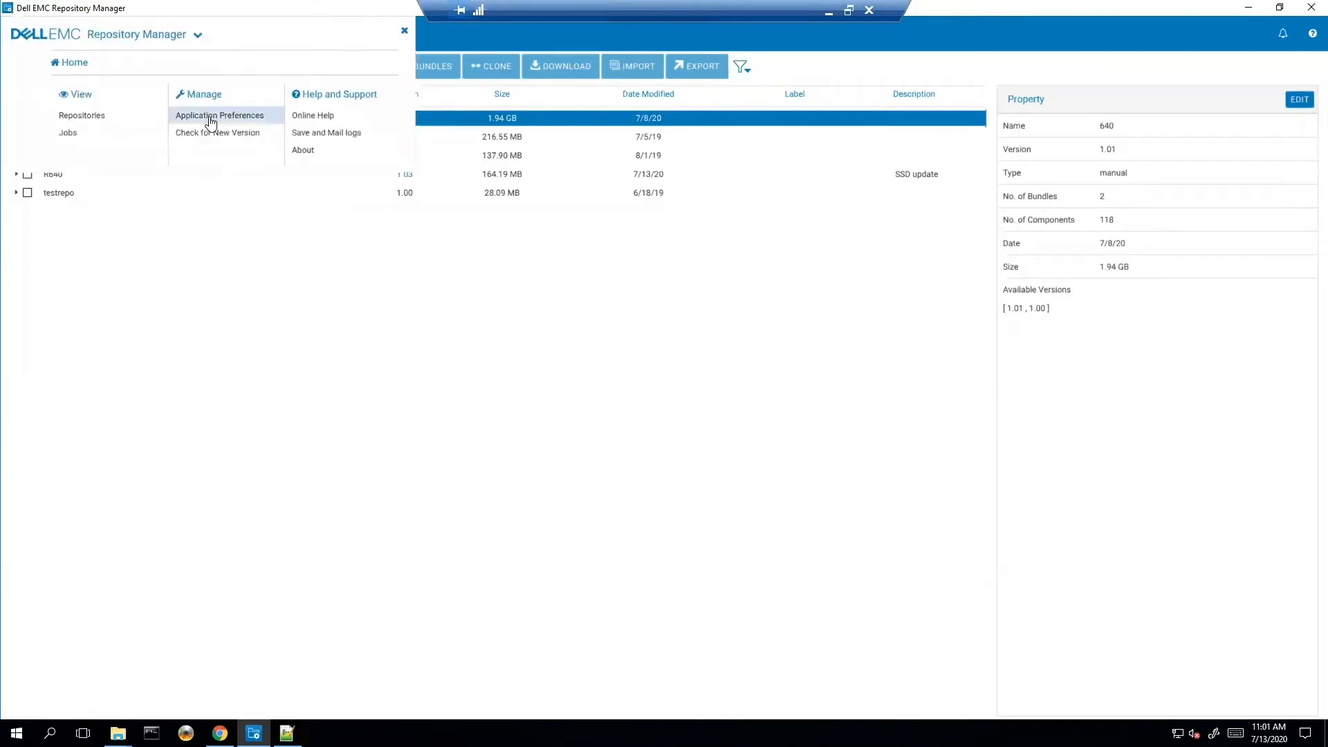
{"action": "left_click", "coordinate": [219, 115]}
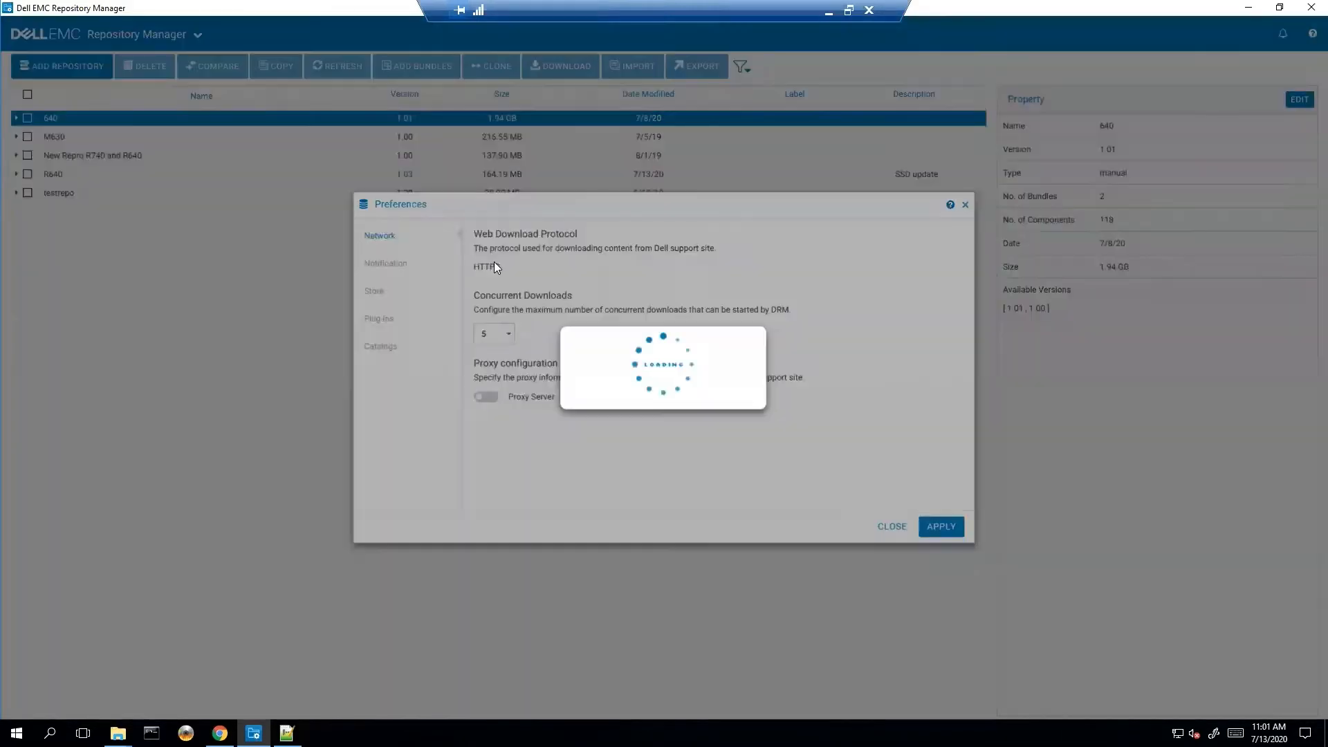
{"action": "left_click", "coordinate": [380, 346]}
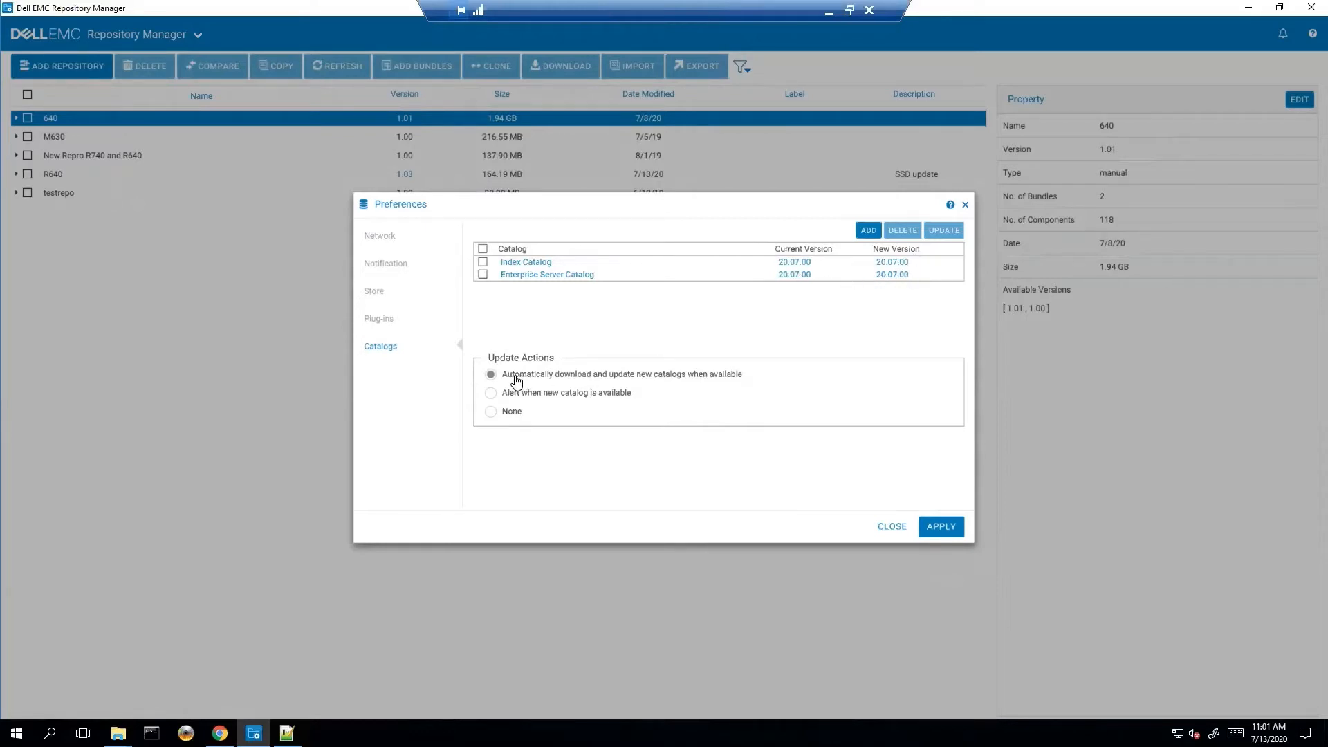
{"action": "mouse_move", "coordinate": [691, 388]}
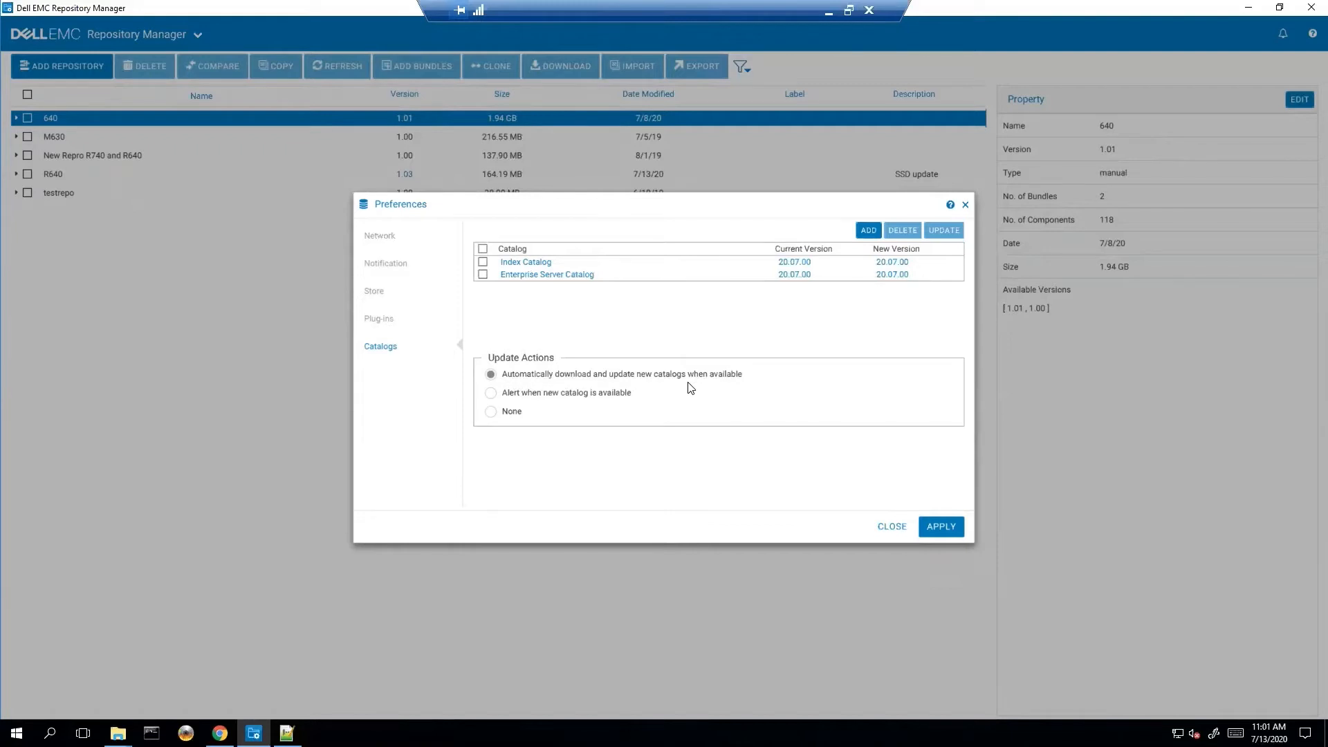
{"action": "mouse_move", "coordinate": [746, 347]}
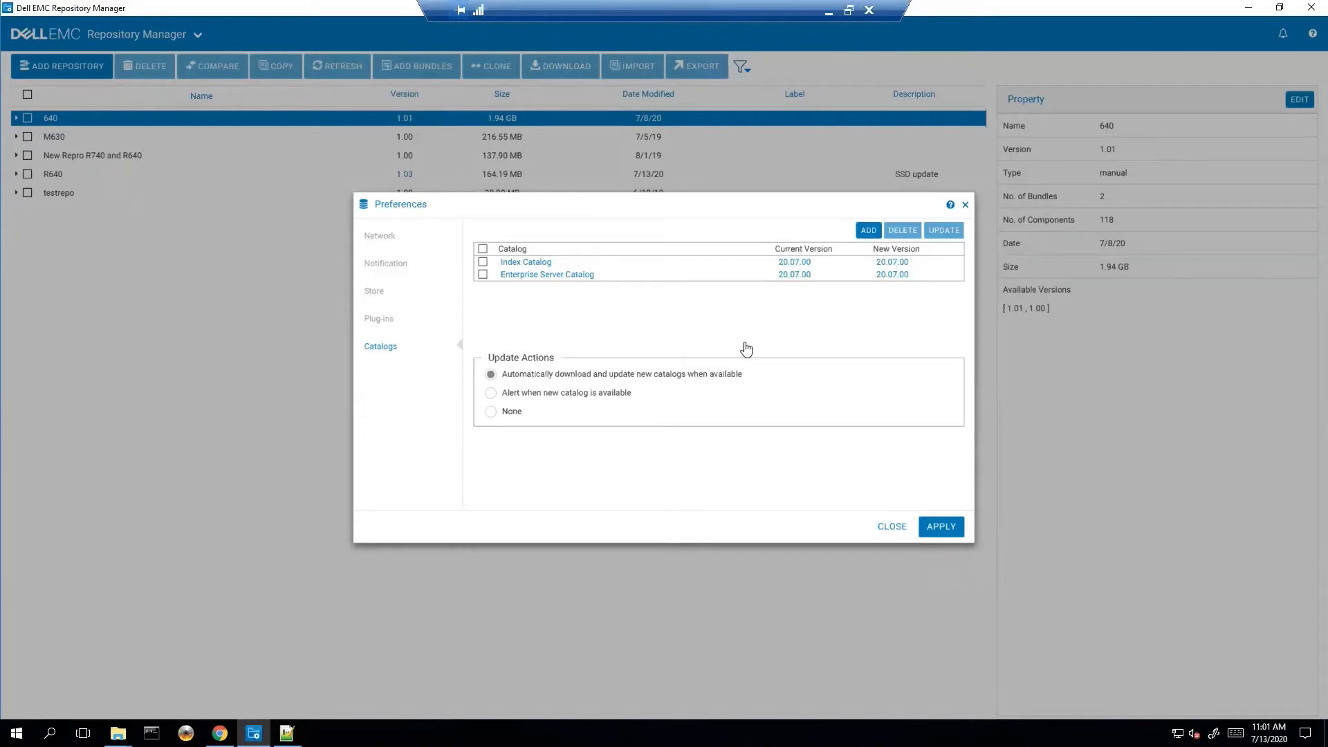
{"action": "mouse_move", "coordinate": [747, 348]}
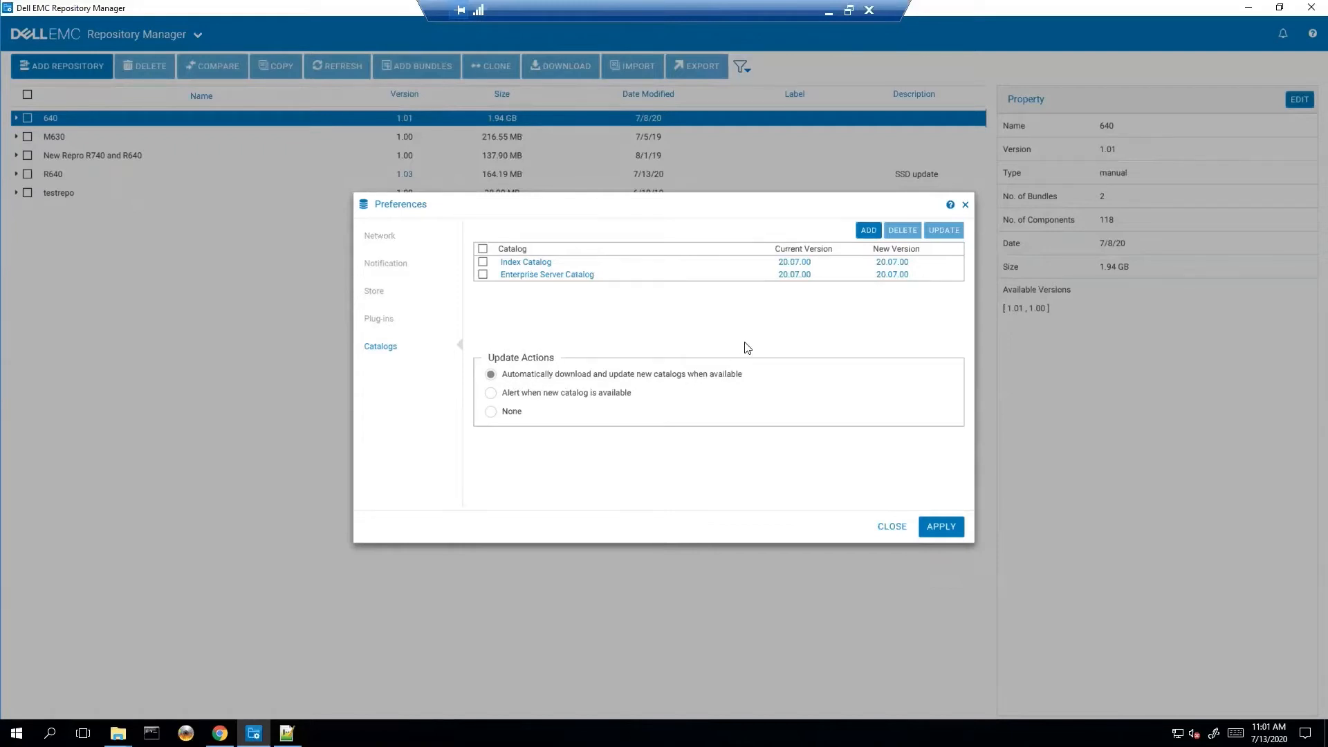
{"action": "mouse_move", "coordinate": [966, 205]}
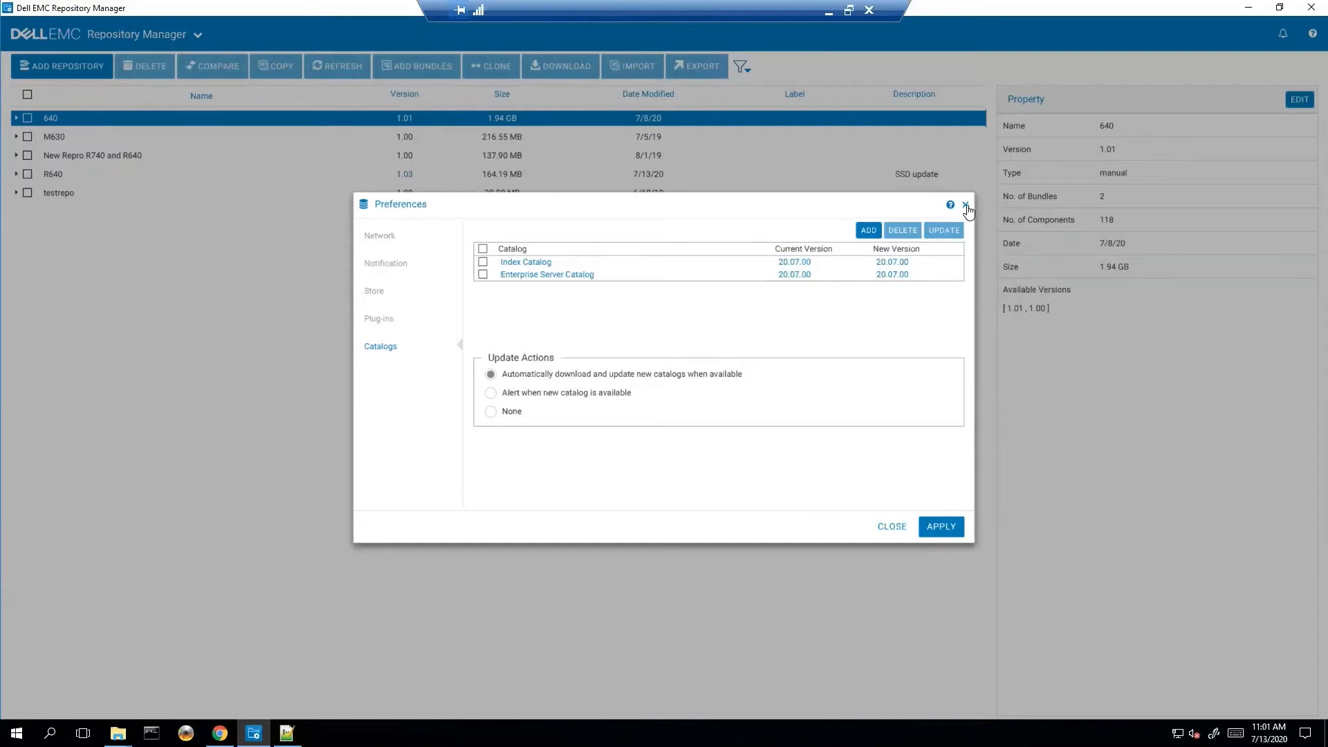
{"action": "left_click", "coordinate": [967, 209]}
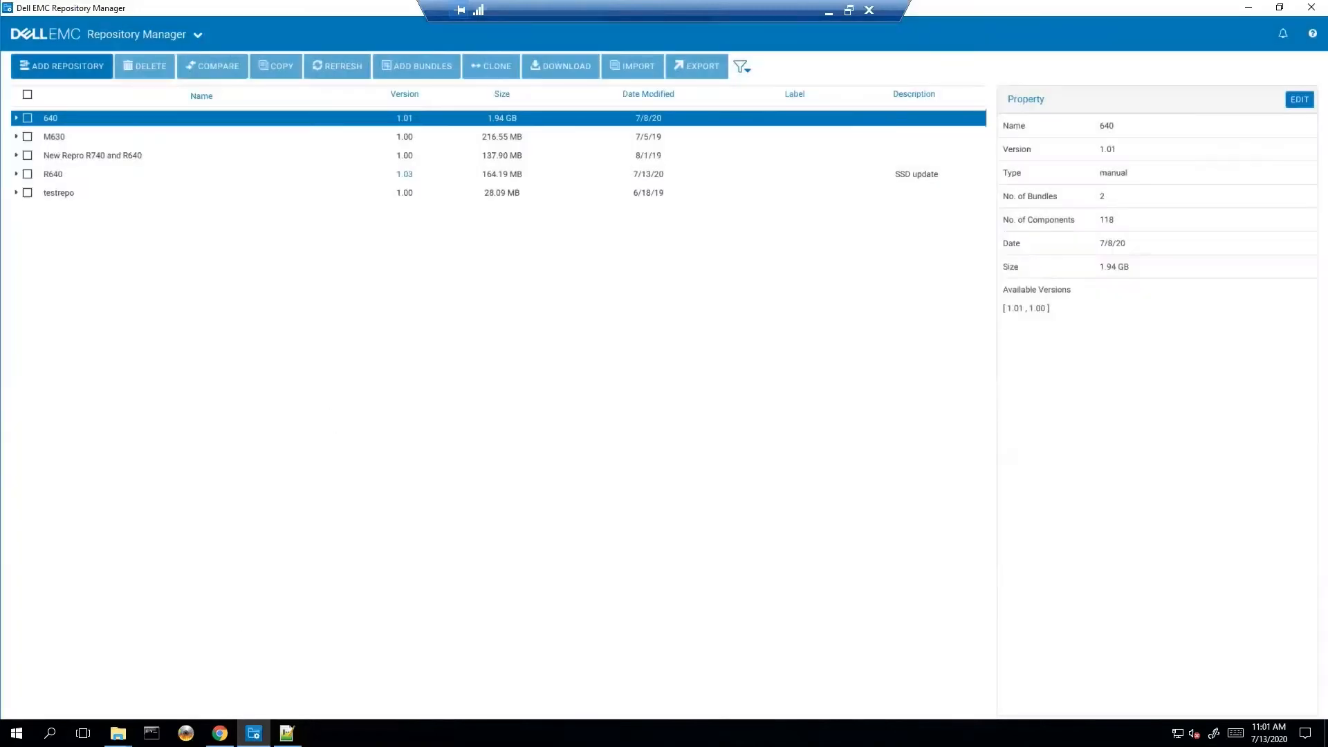
Download Catalog.xml.gz from the downloads.dell.com catalog listing in Chrome.
{"action": "left_click", "coordinate": [220, 733]}
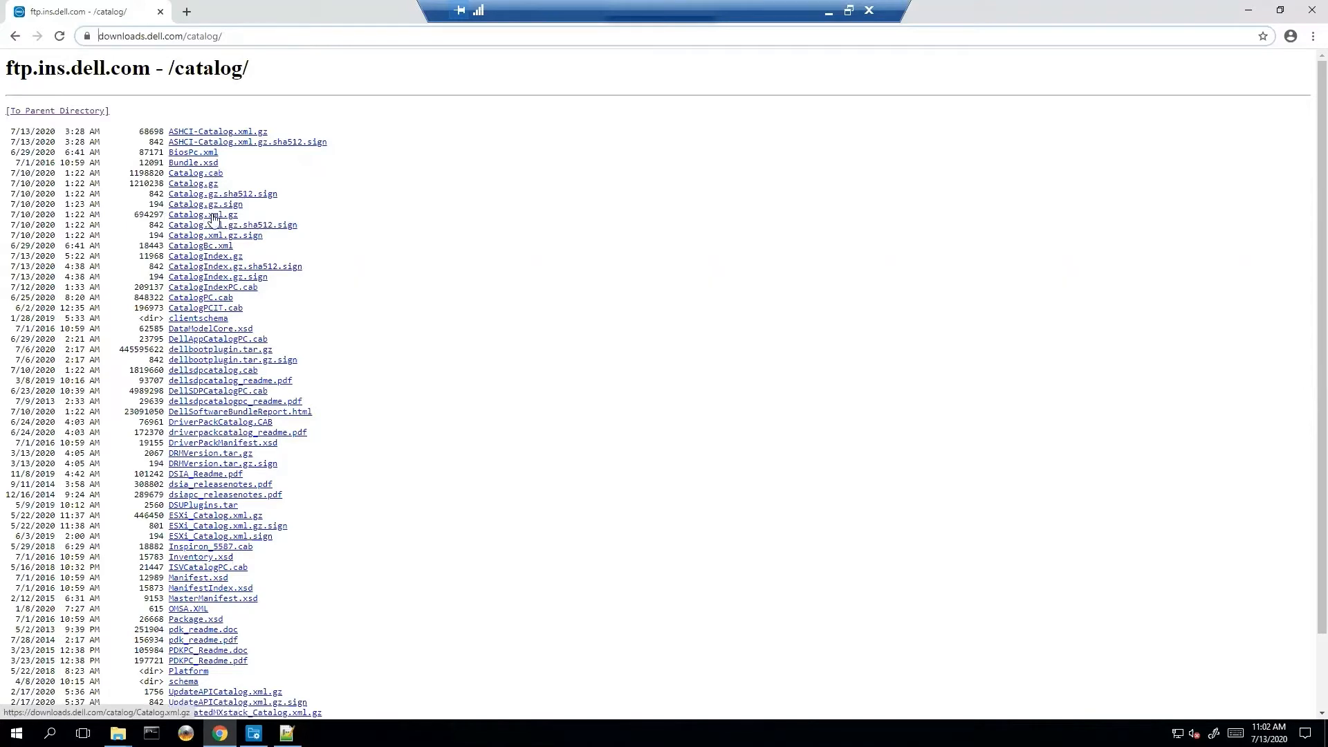
{"action": "left_click", "coordinate": [202, 214]}
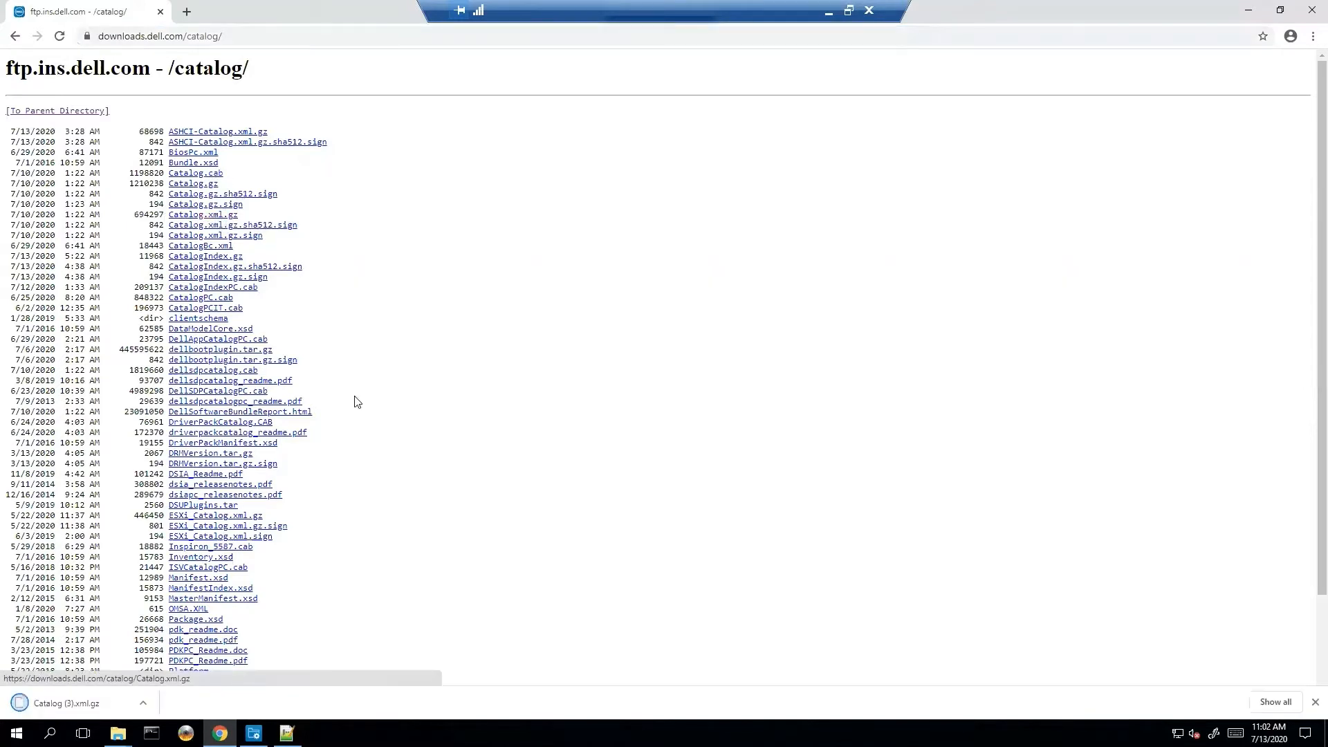
{"action": "scroll", "scroll_direction": "down", "scroll_amount": 3}
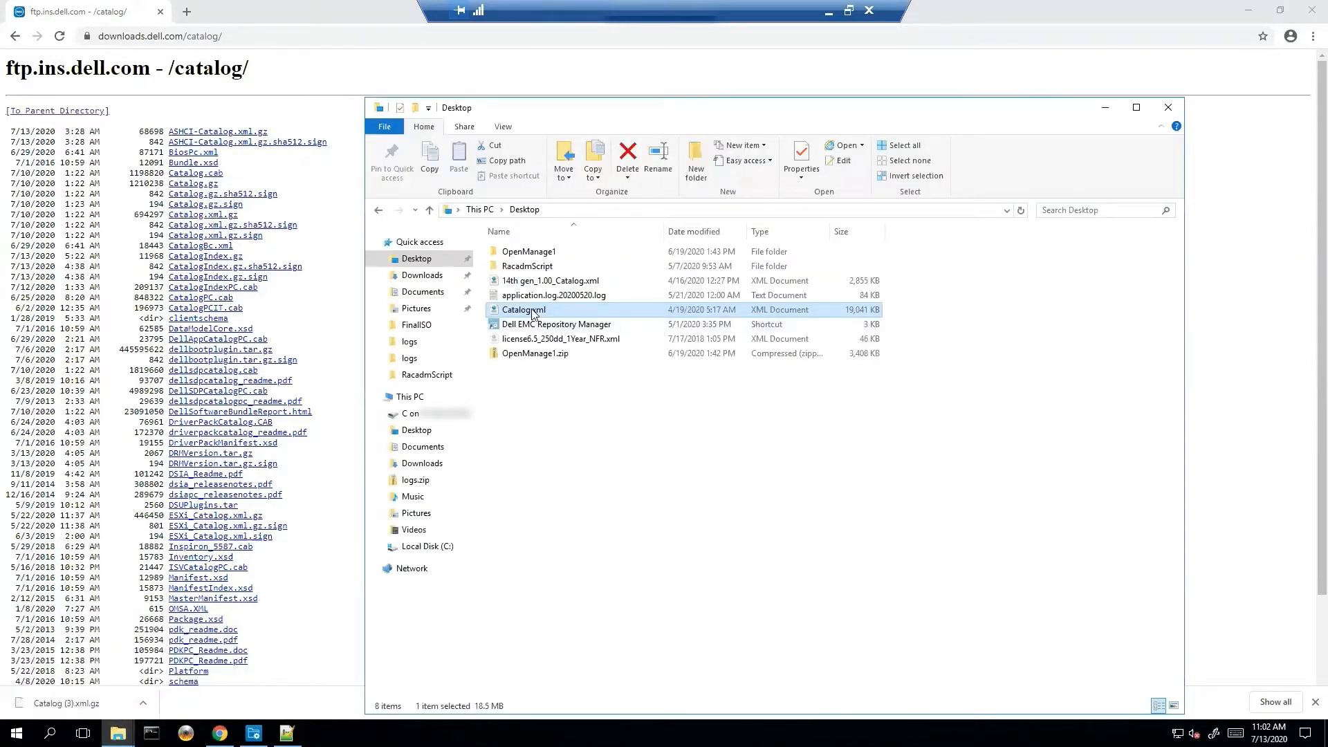
{"action": "mouse_move", "coordinate": [533, 312]}
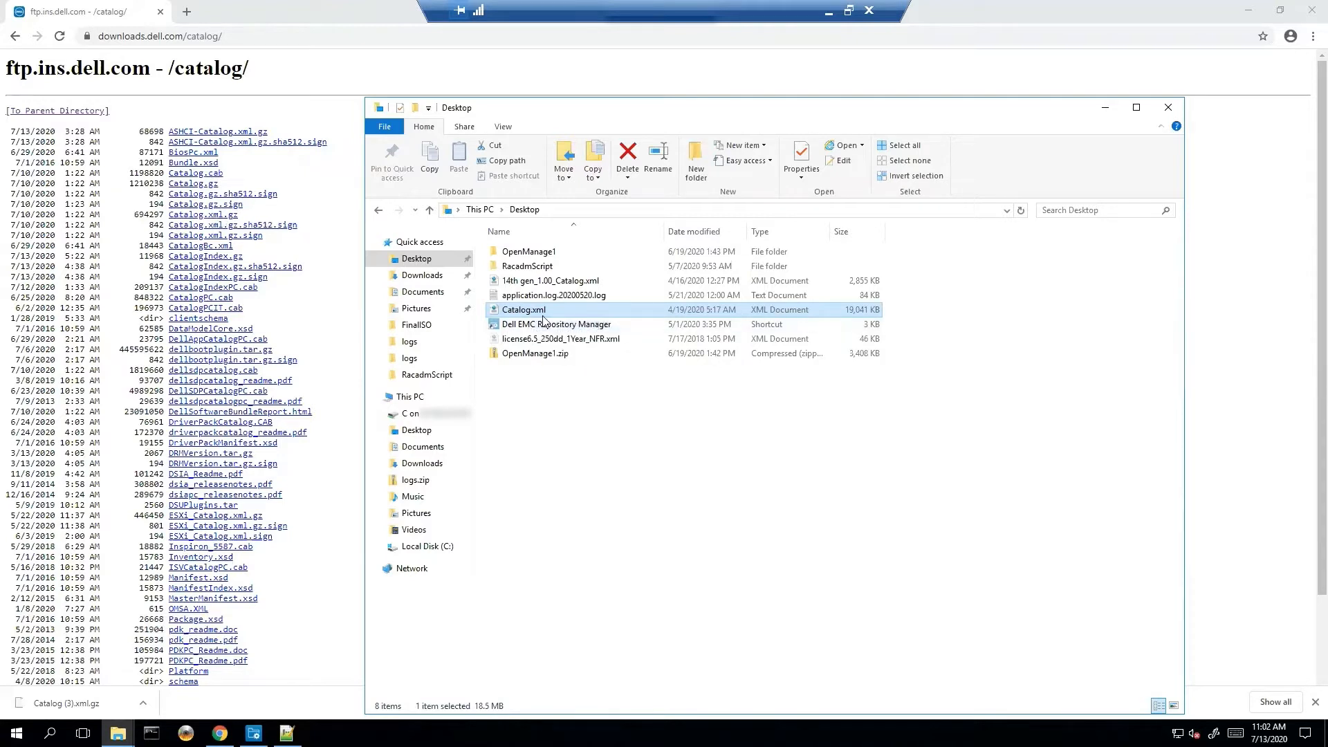
{"action": "mouse_move", "coordinate": [543, 312]}
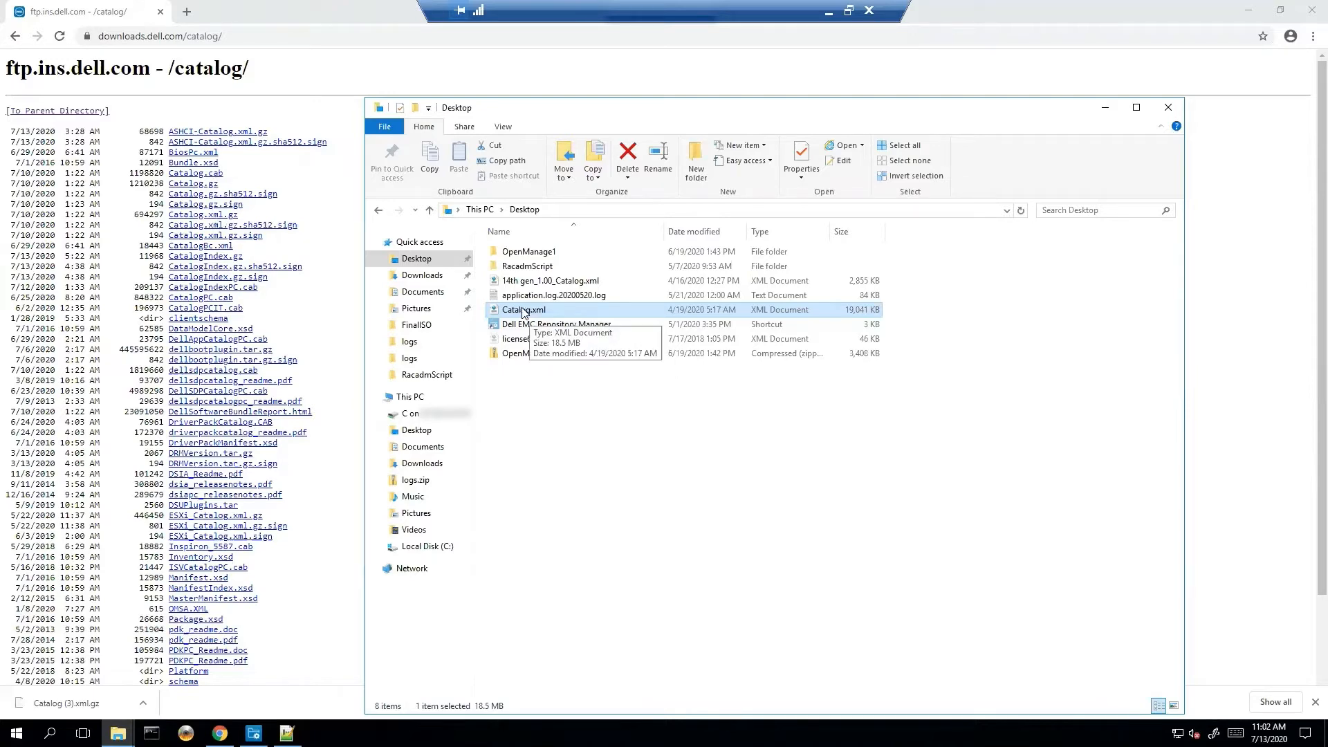
Open Catalog.xml in Notepad++ and scroll the SoftwareComponent search results (709 hits).
{"action": "double_click", "coordinate": [521, 309]}
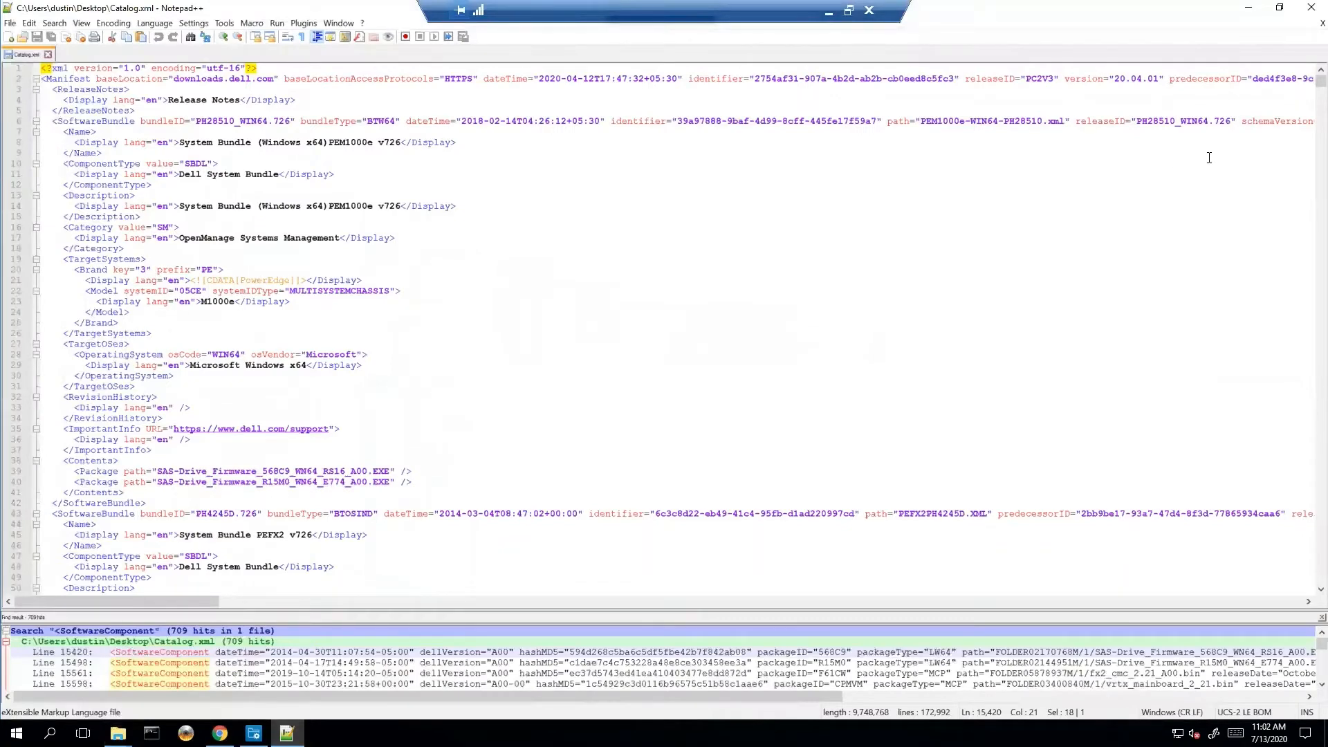
{"action": "mouse_move", "coordinate": [686, 146]}
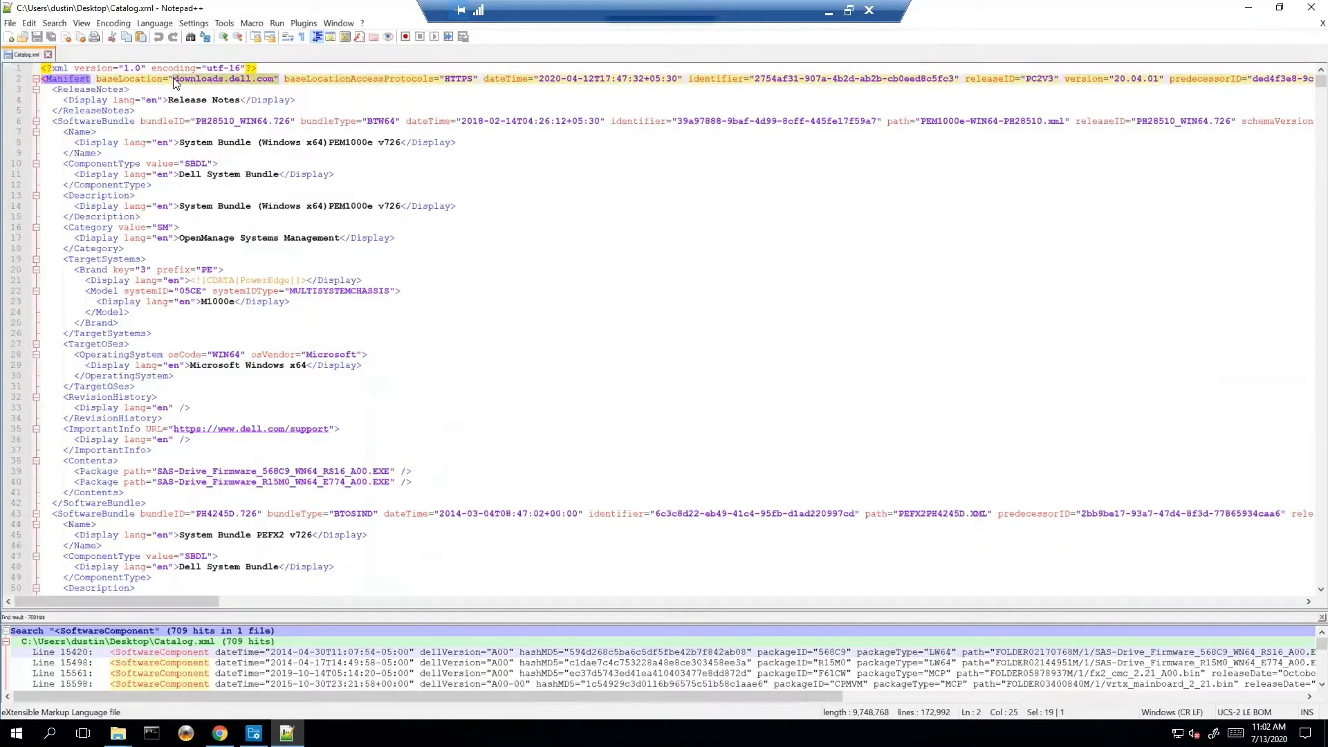
{"action": "mouse_move", "coordinate": [243, 92]}
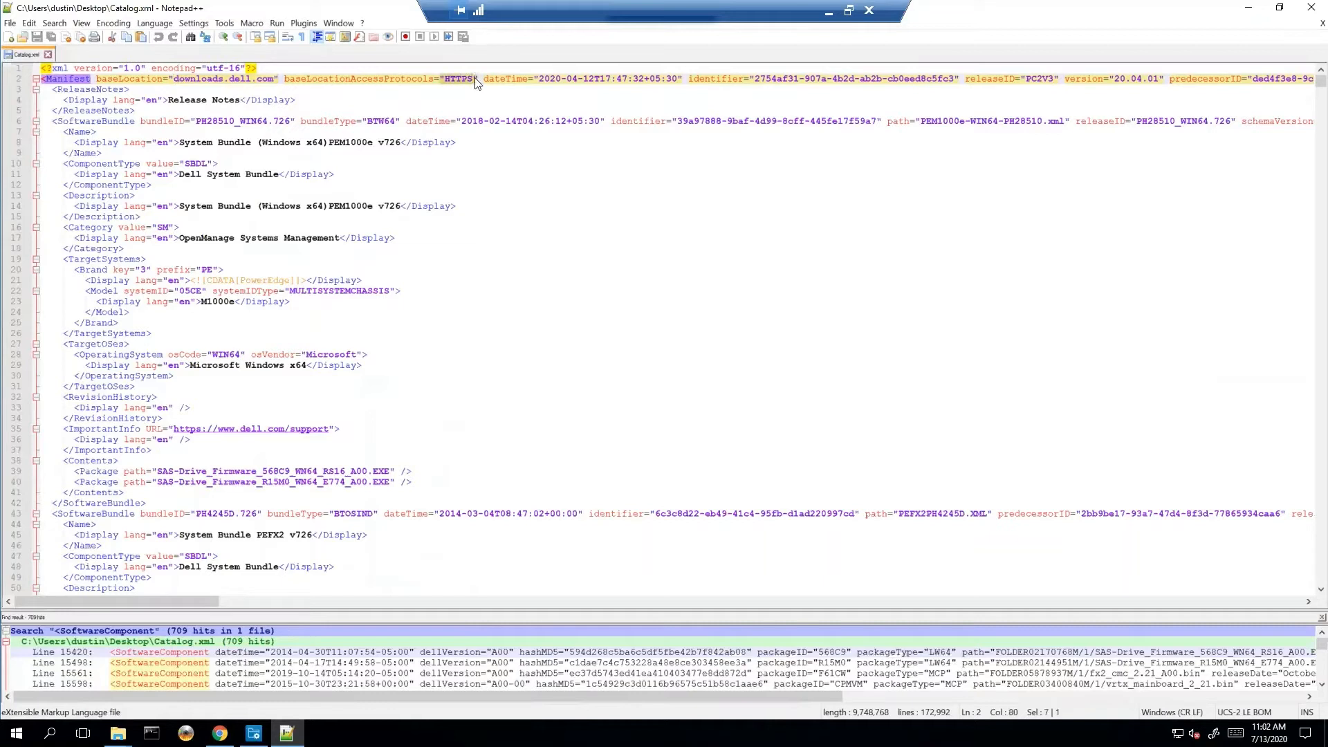
{"action": "mouse_move", "coordinate": [497, 82]}
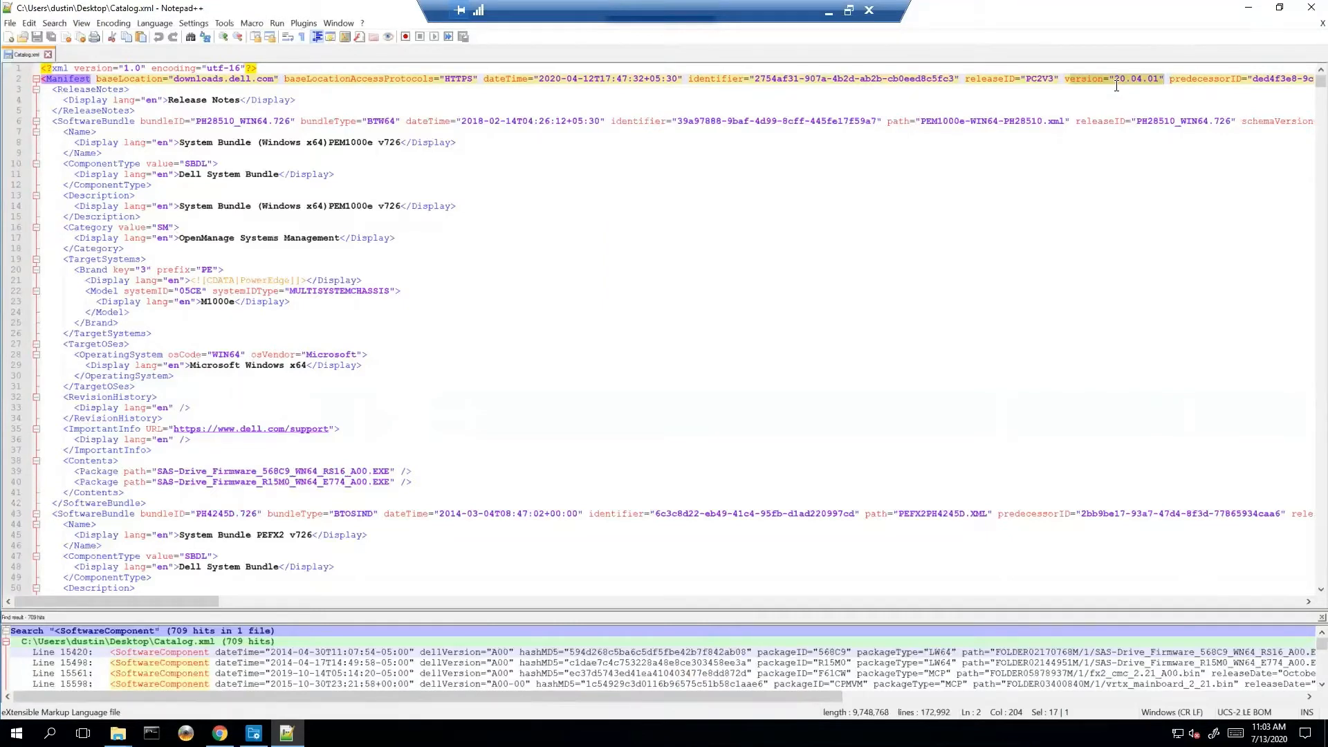
{"action": "mouse_move", "coordinate": [1108, 87]}
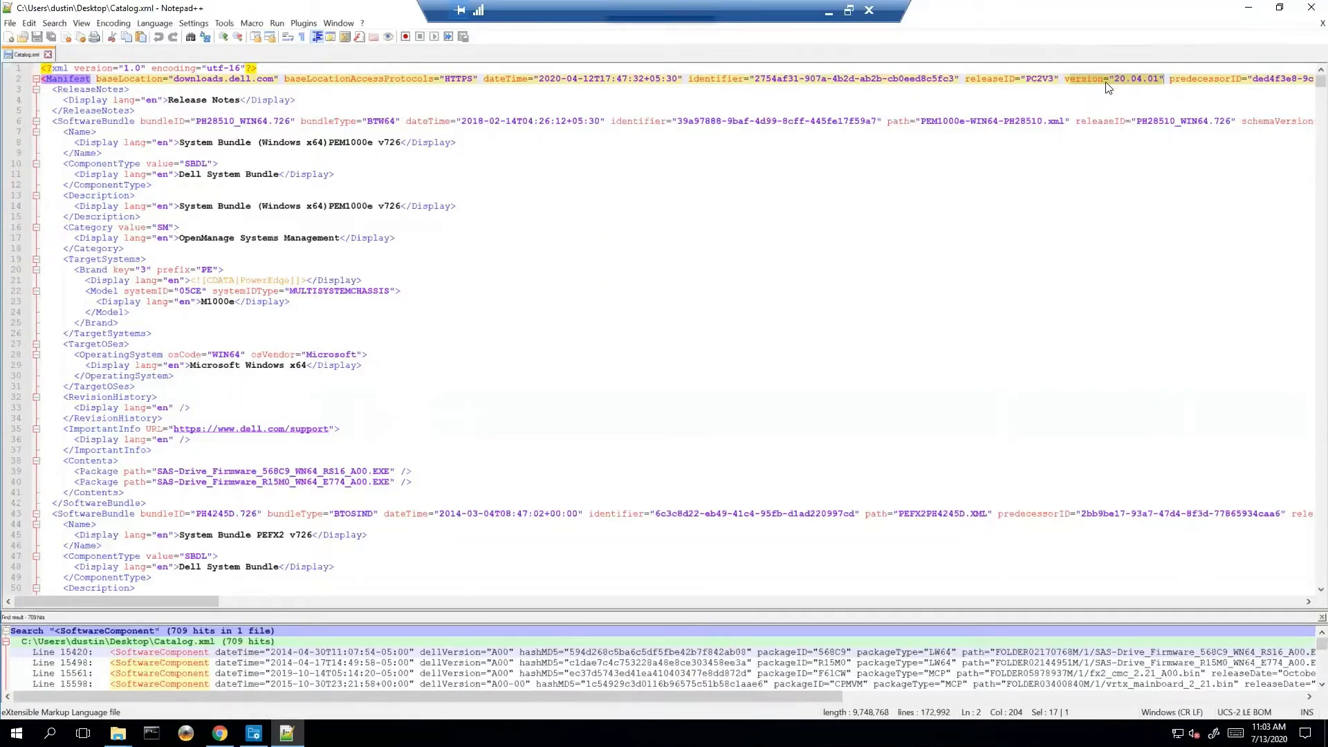
{"action": "mouse_move", "coordinate": [1086, 106]}
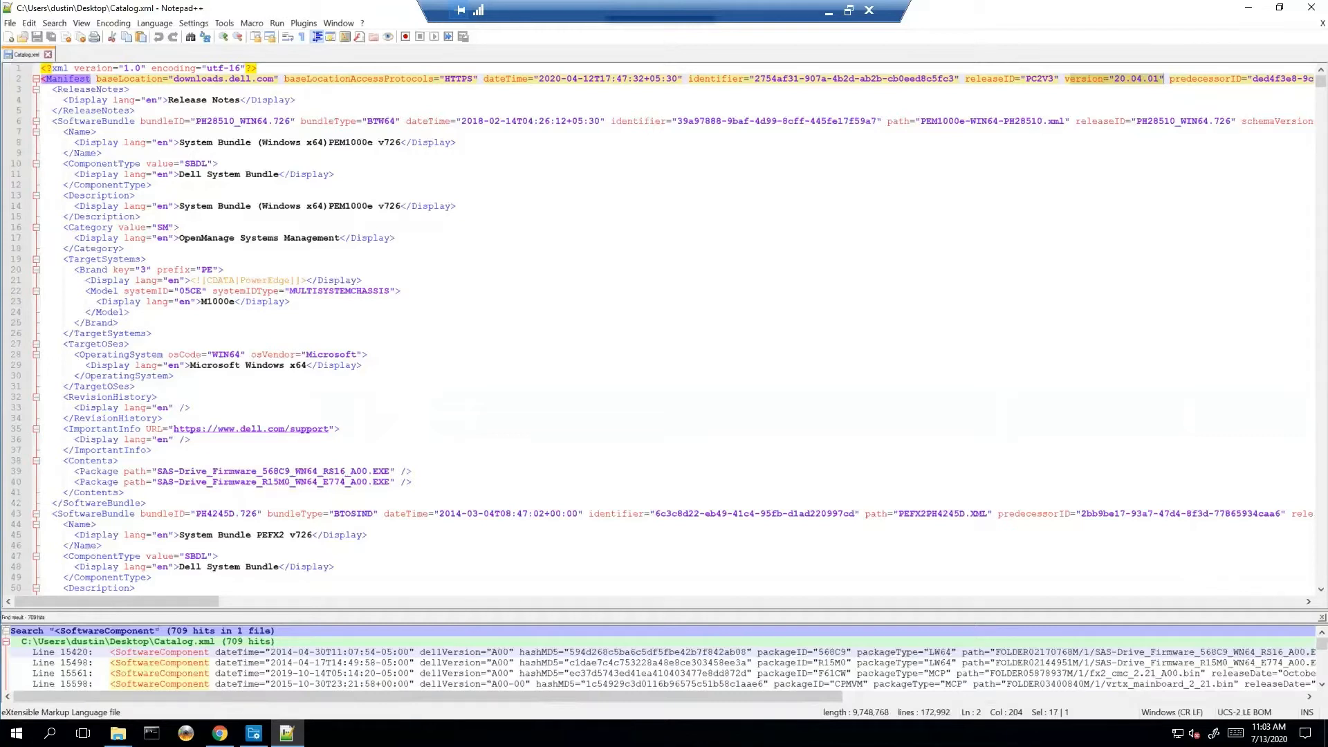
{"action": "mouse_move", "coordinate": [440, 221]}
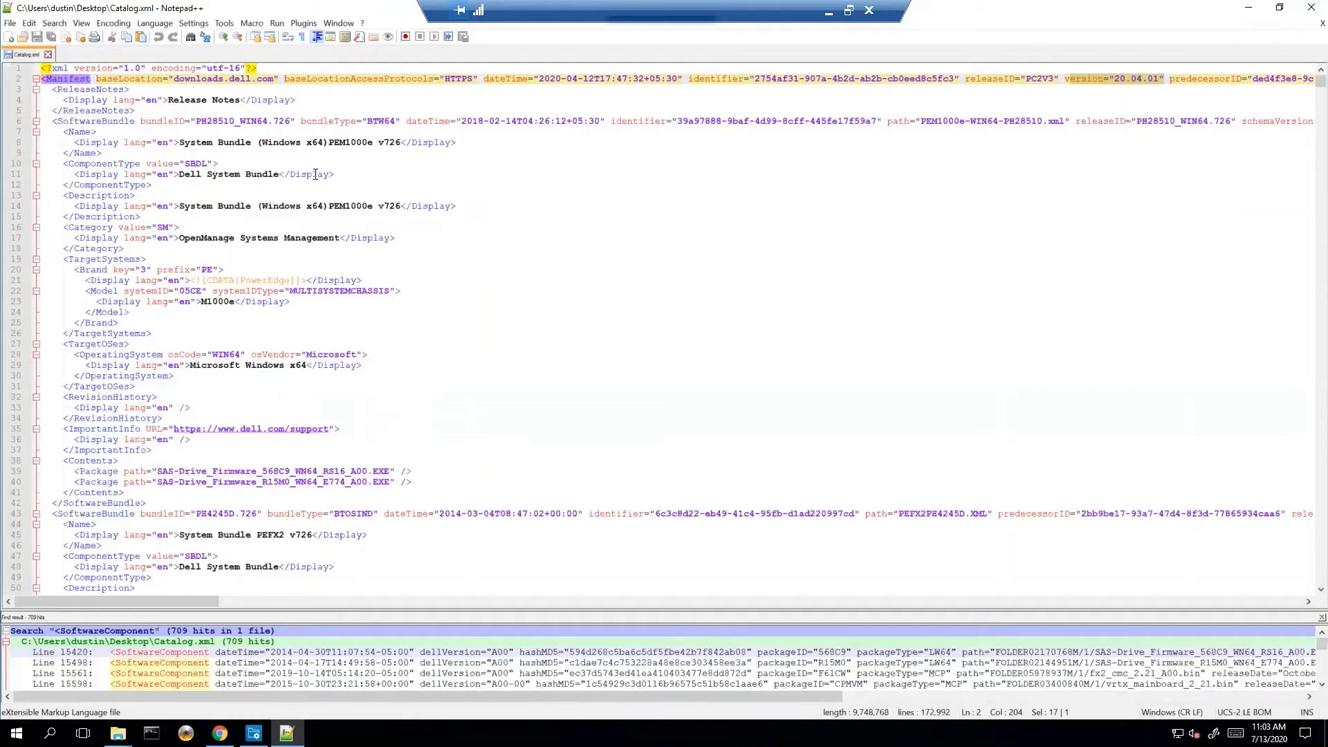
{"action": "mouse_move", "coordinate": [502, 292]}
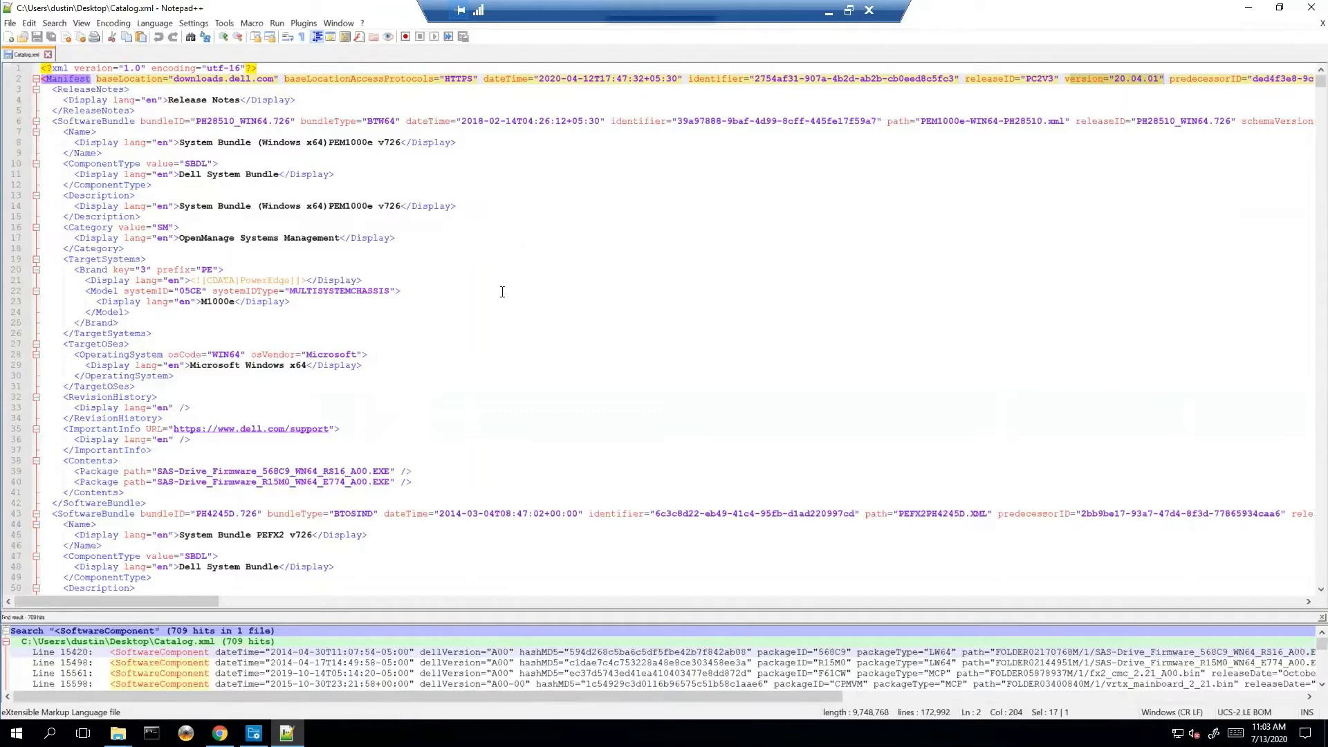
{"action": "scroll", "scroll_direction": "down", "scroll_amount": 3}
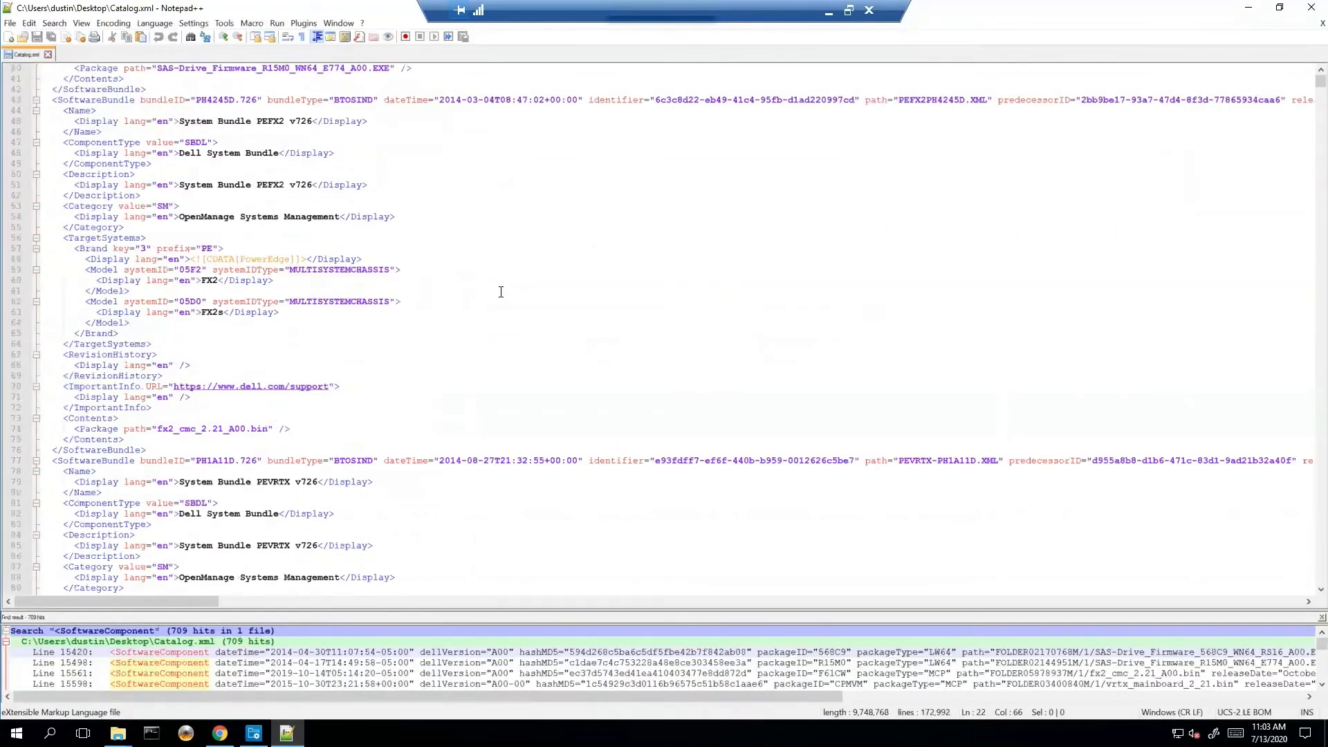
{"action": "scroll", "scroll_direction": "down", "scroll_amount": 3}
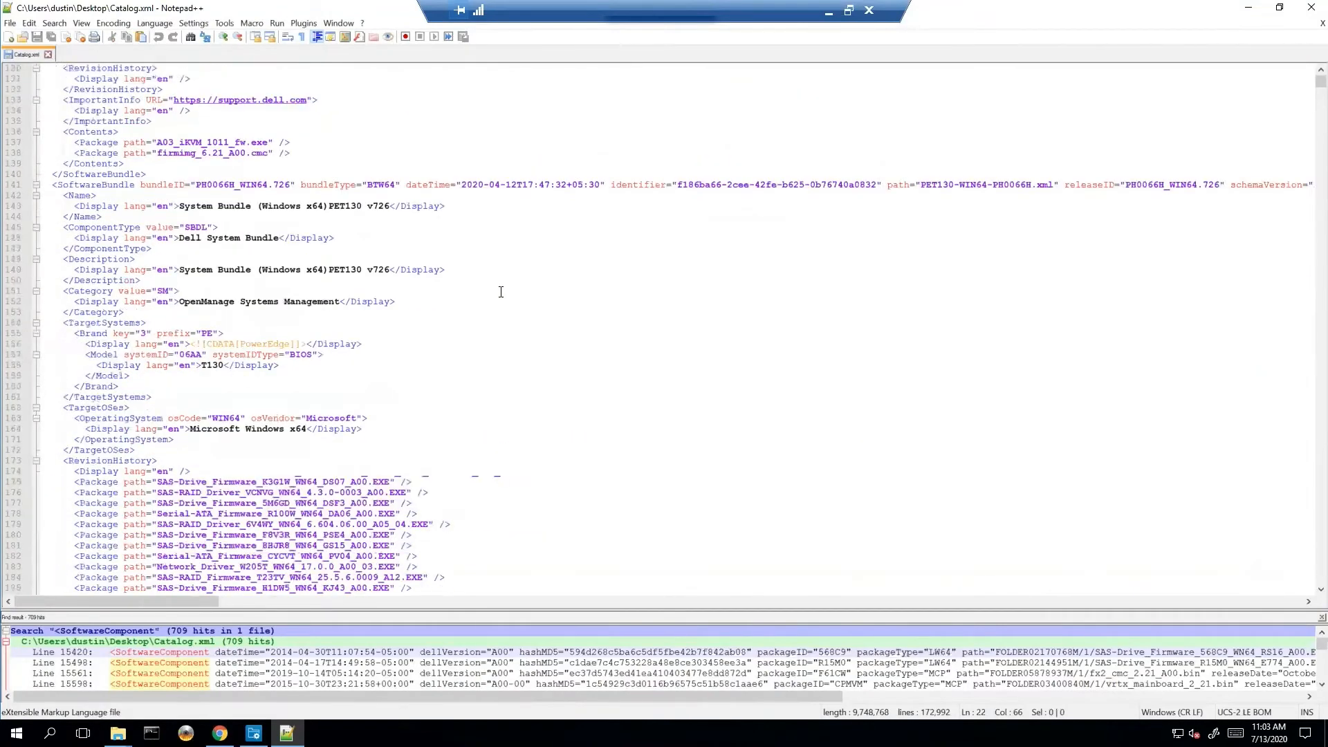
{"action": "scroll", "scroll_direction": "down", "scroll_amount": 3}
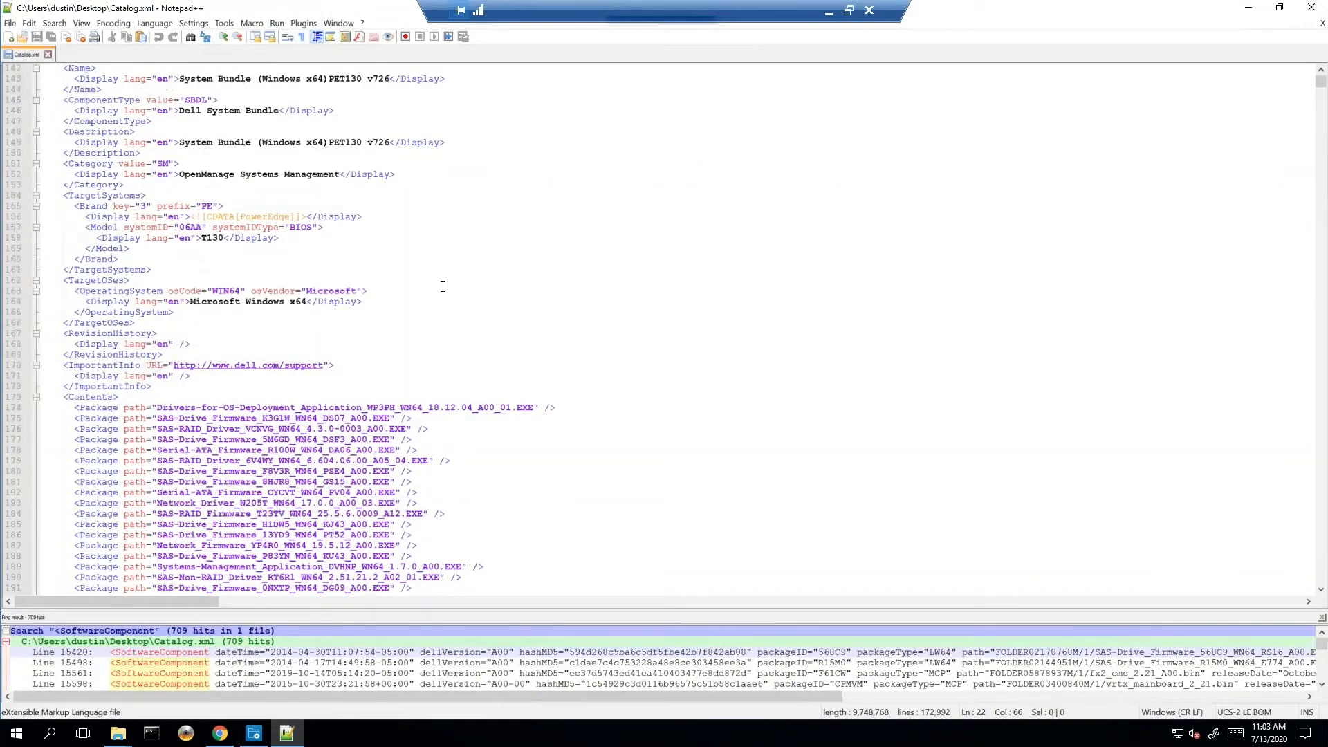
{"action": "mouse_move", "coordinate": [192, 148]}
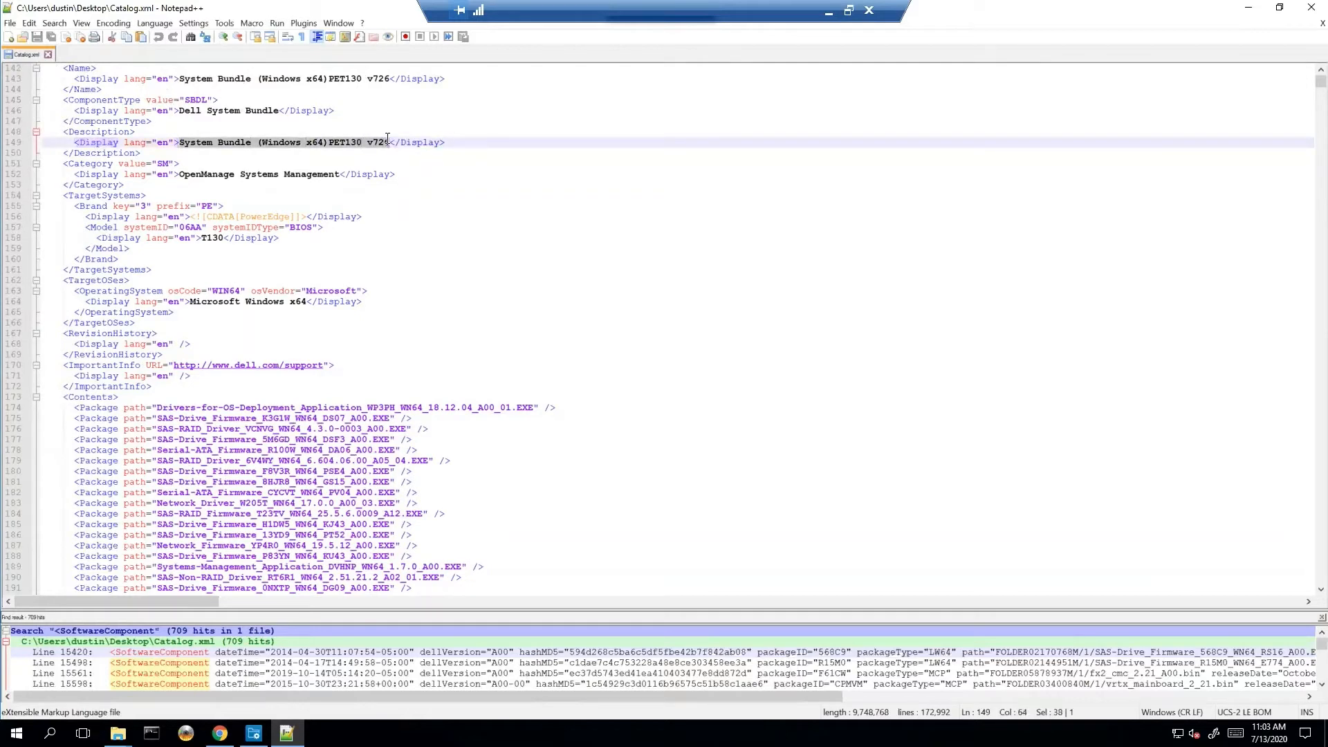
{"action": "mouse_move", "coordinate": [387, 143]}
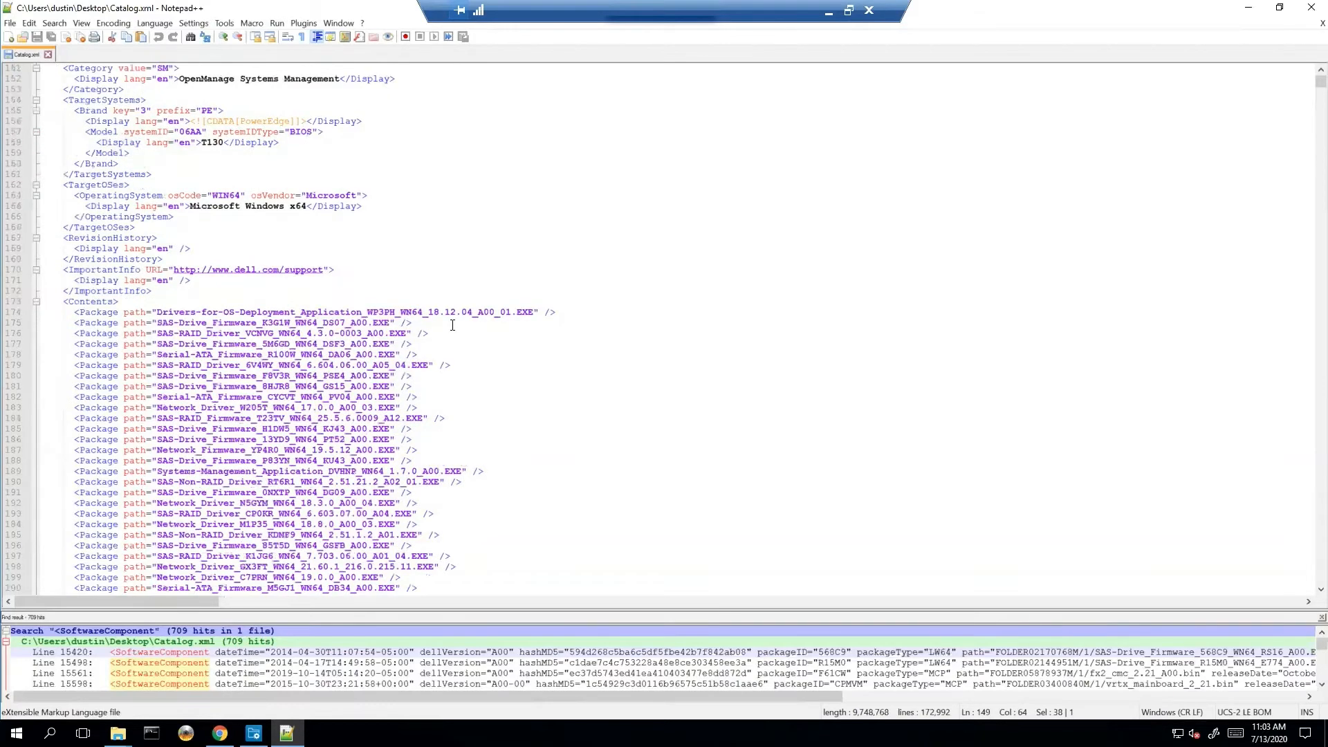
{"action": "scroll", "scroll_direction": "down", "scroll_amount": 3}
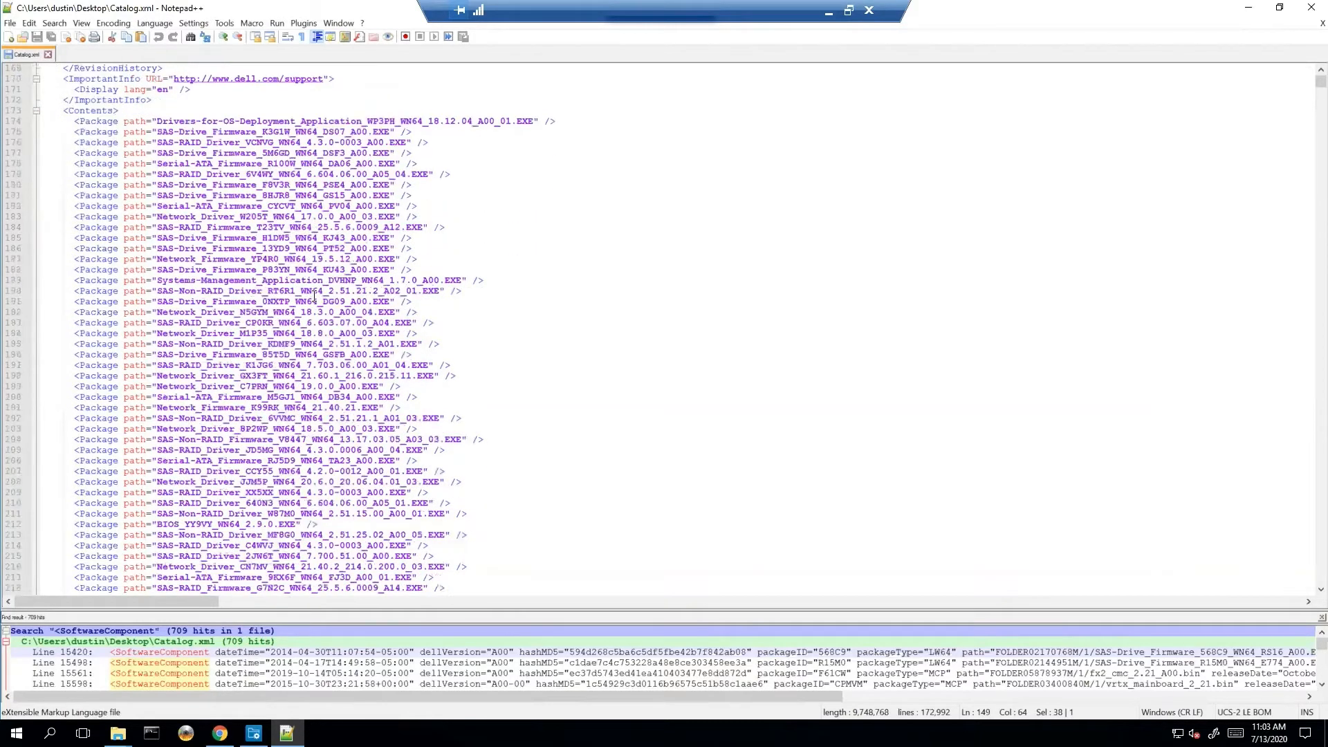
{"action": "mouse_move", "coordinate": [427, 344]}
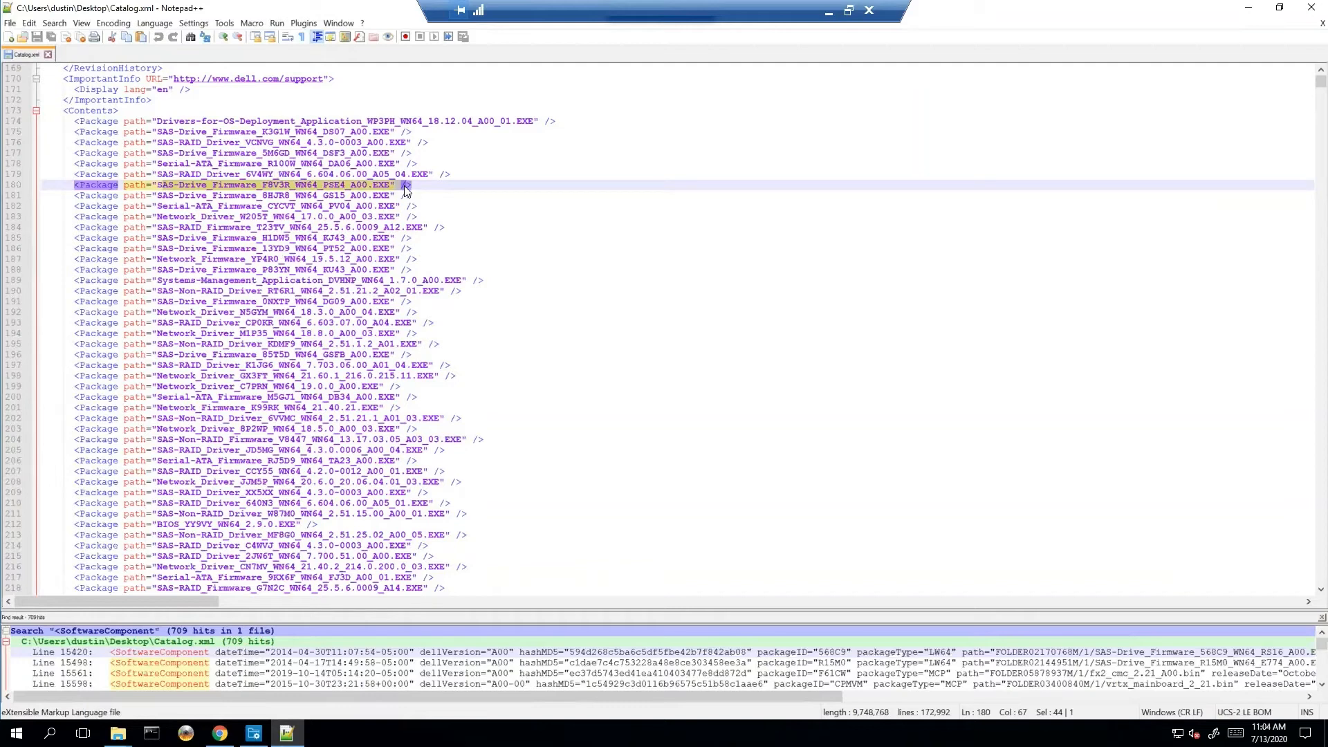
{"action": "mouse_move", "coordinate": [415, 188]}
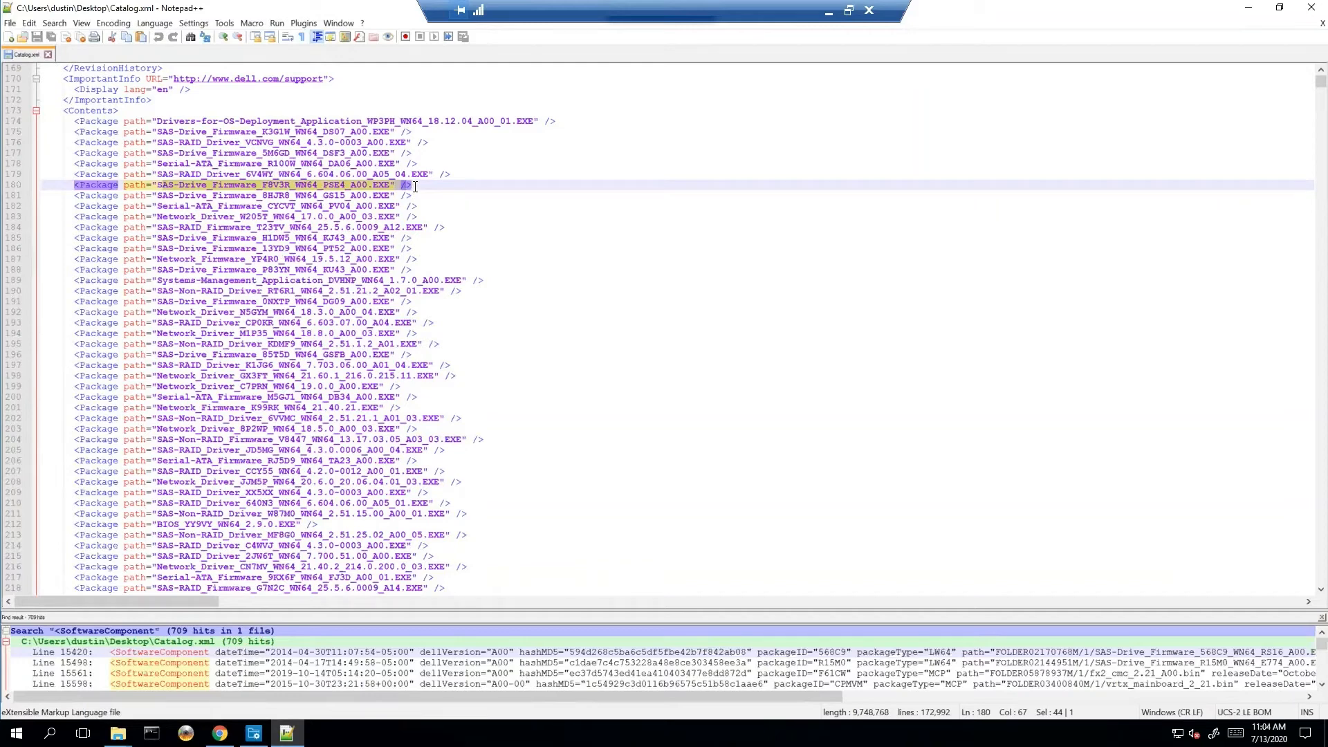
{"action": "left_click", "coordinate": [414, 187]}
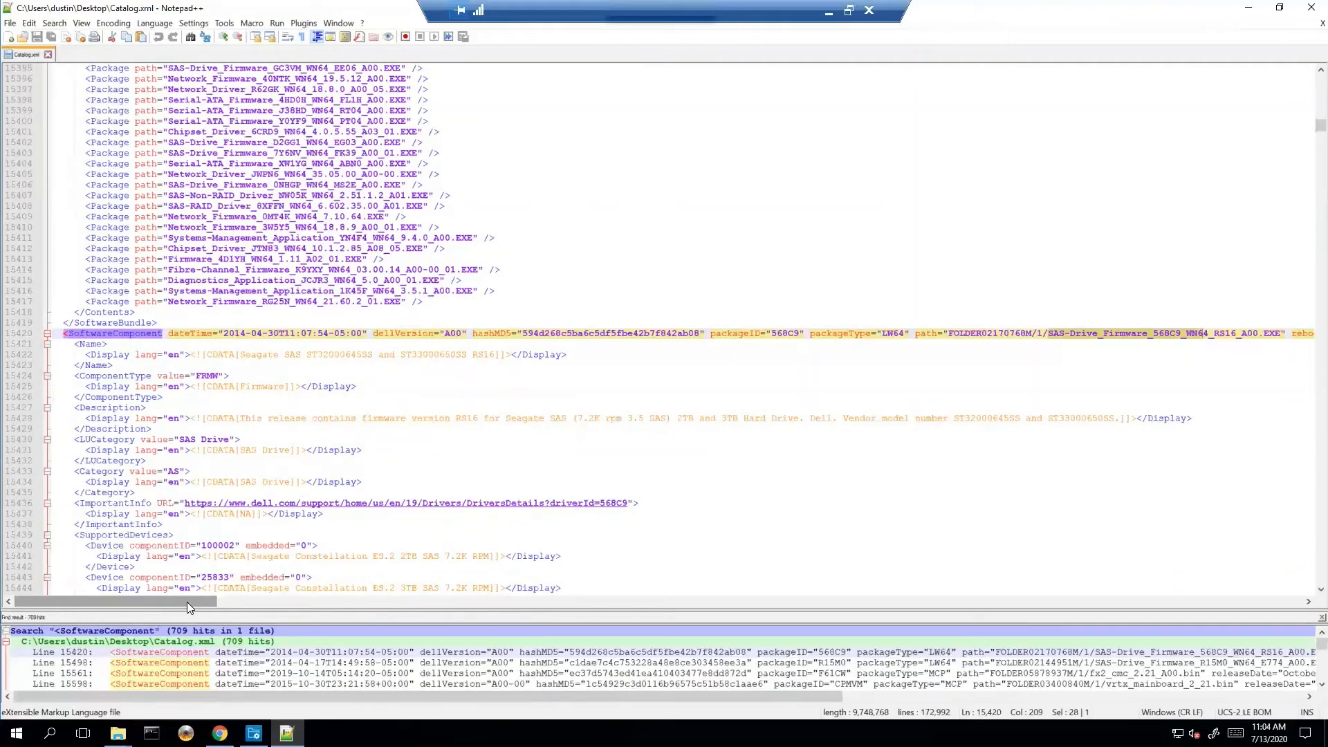
{"action": "mouse_move", "coordinate": [955, 309]}
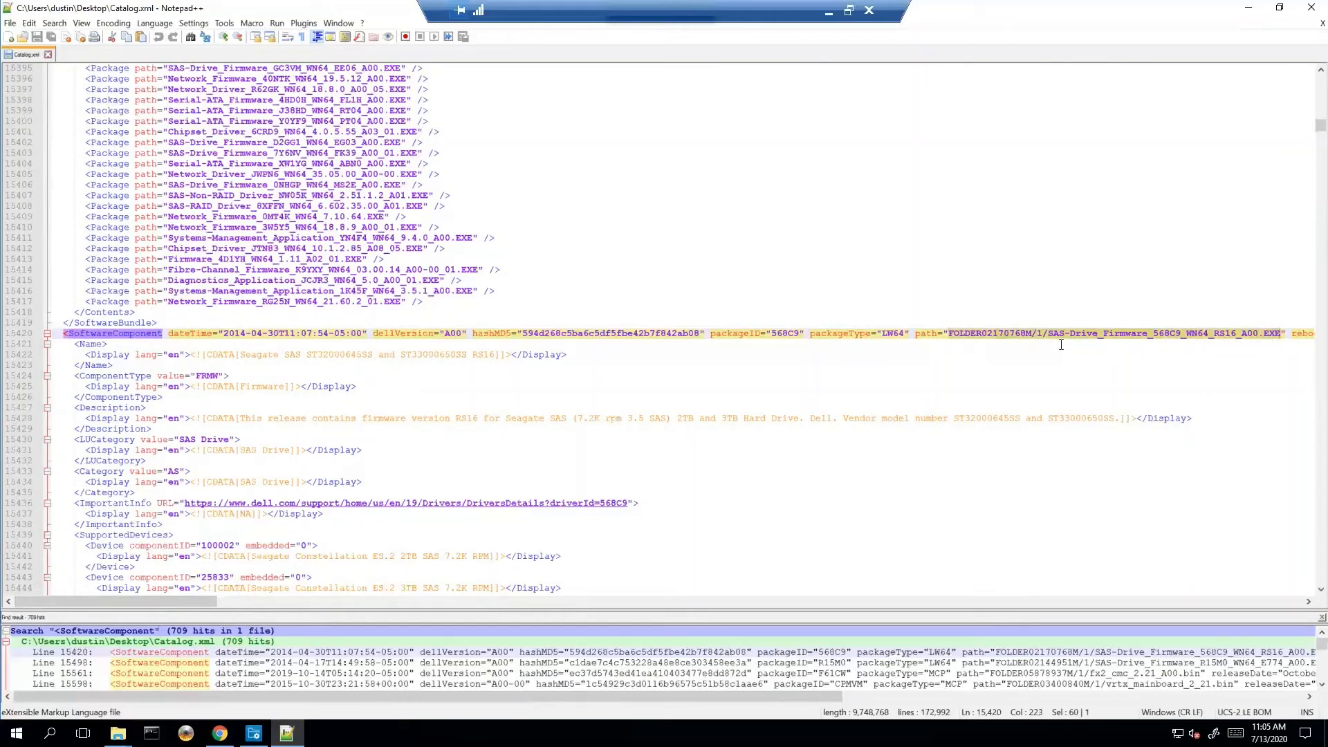
{"action": "mouse_move", "coordinate": [956, 344]}
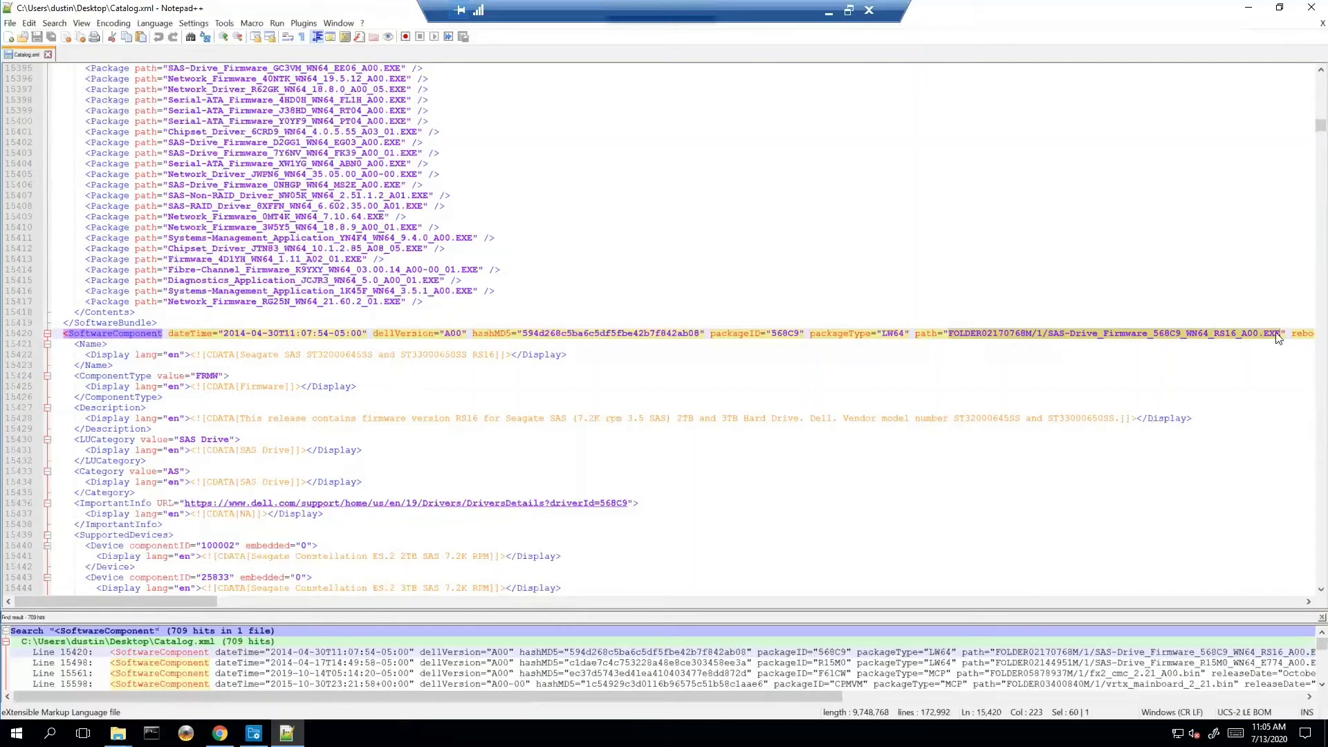
{"action": "mouse_move", "coordinate": [1039, 374]}
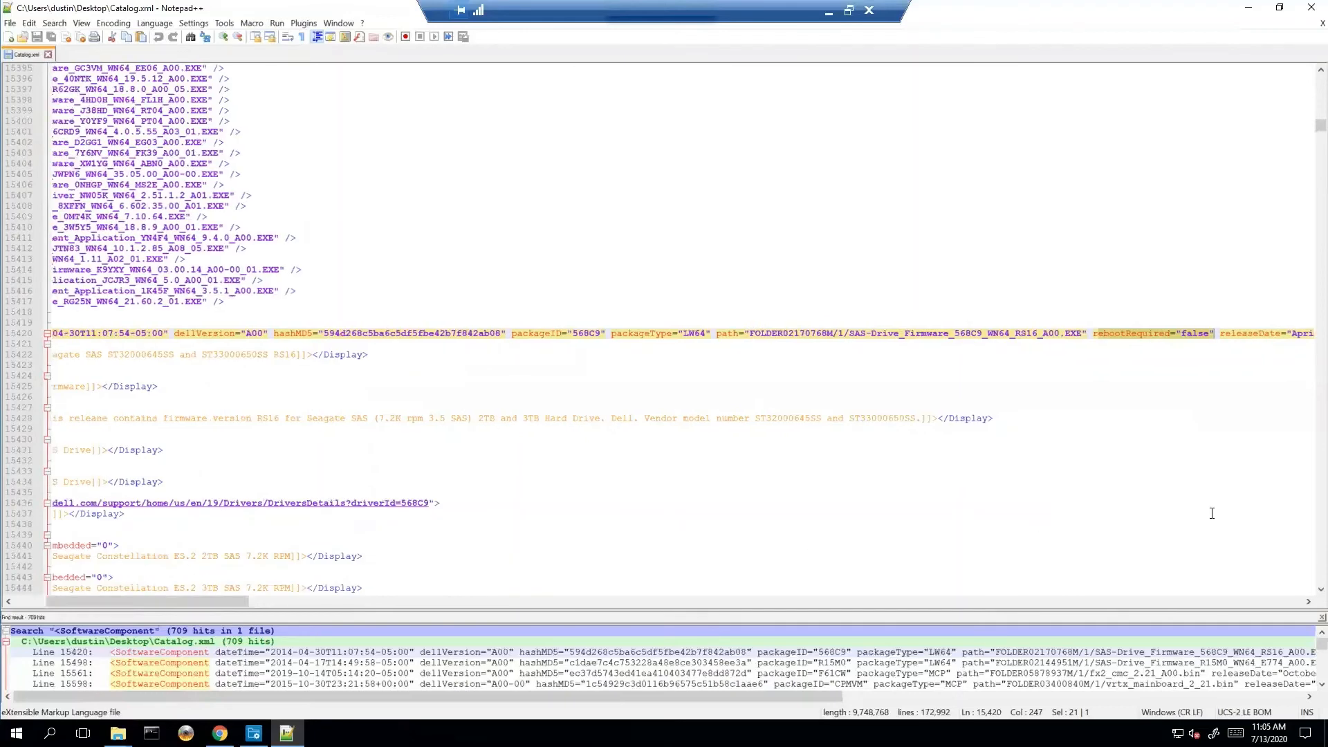
{"action": "mouse_move", "coordinate": [221, 610]}
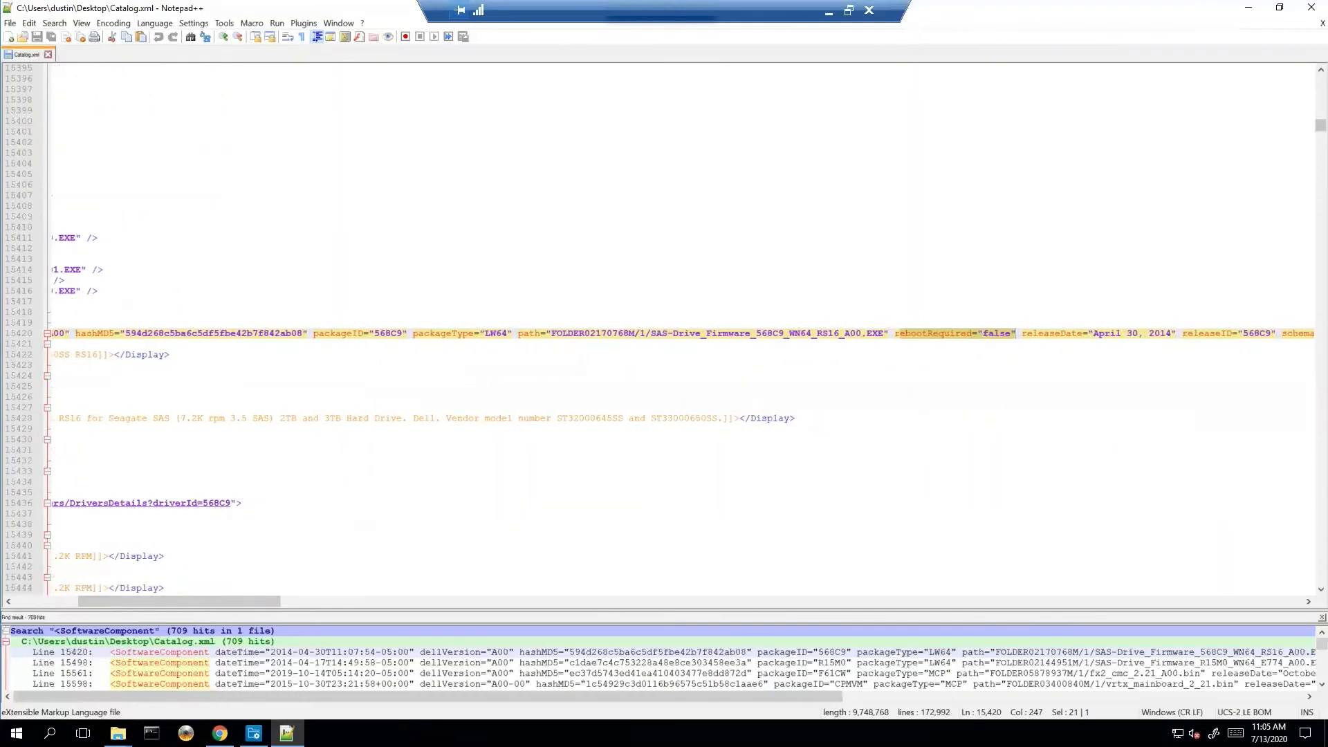
{"action": "mouse_move", "coordinate": [460, 544]}
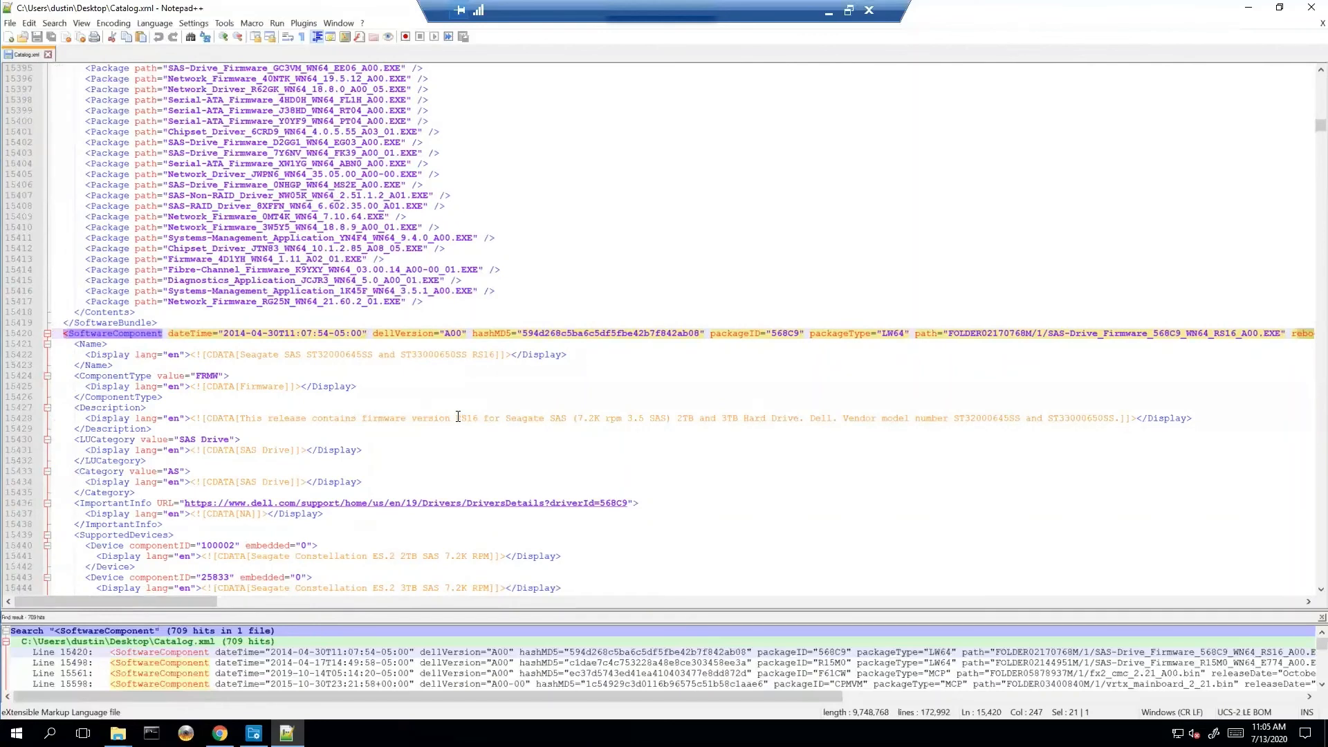
{"action": "mouse_move", "coordinate": [464, 414]}
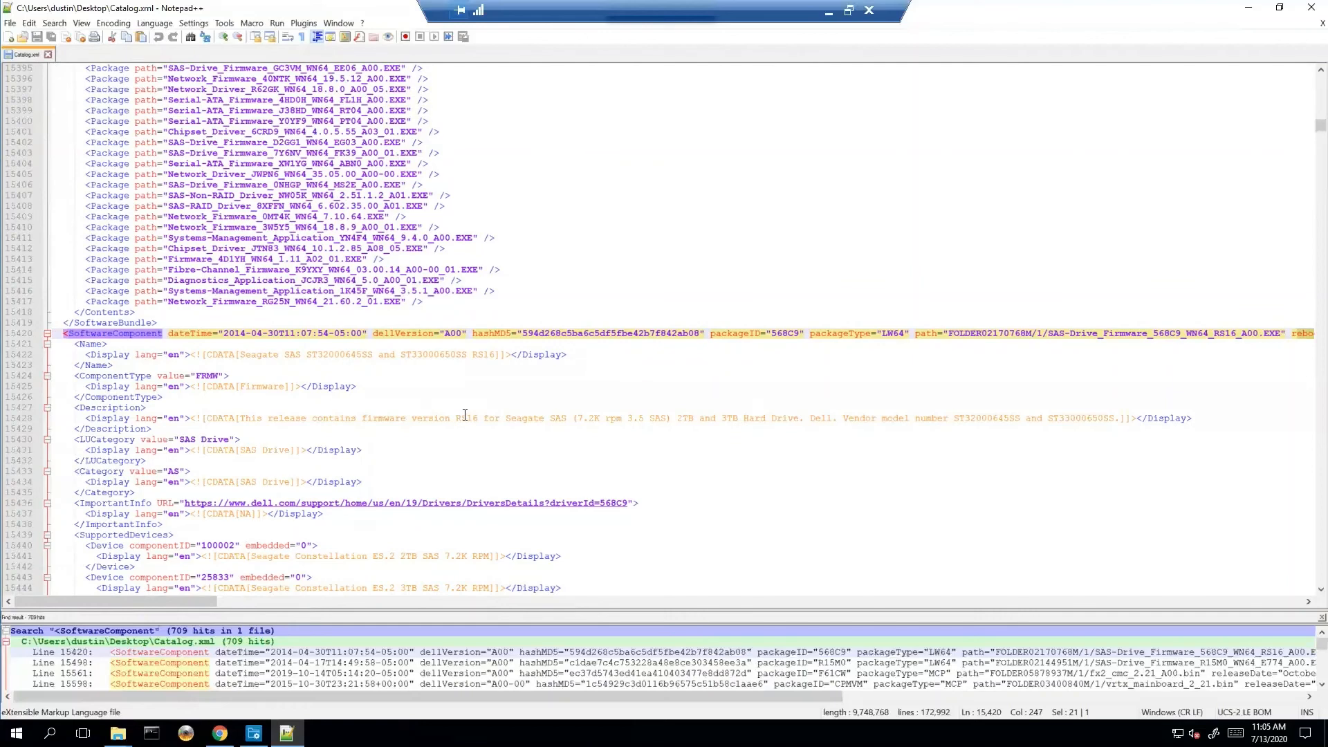